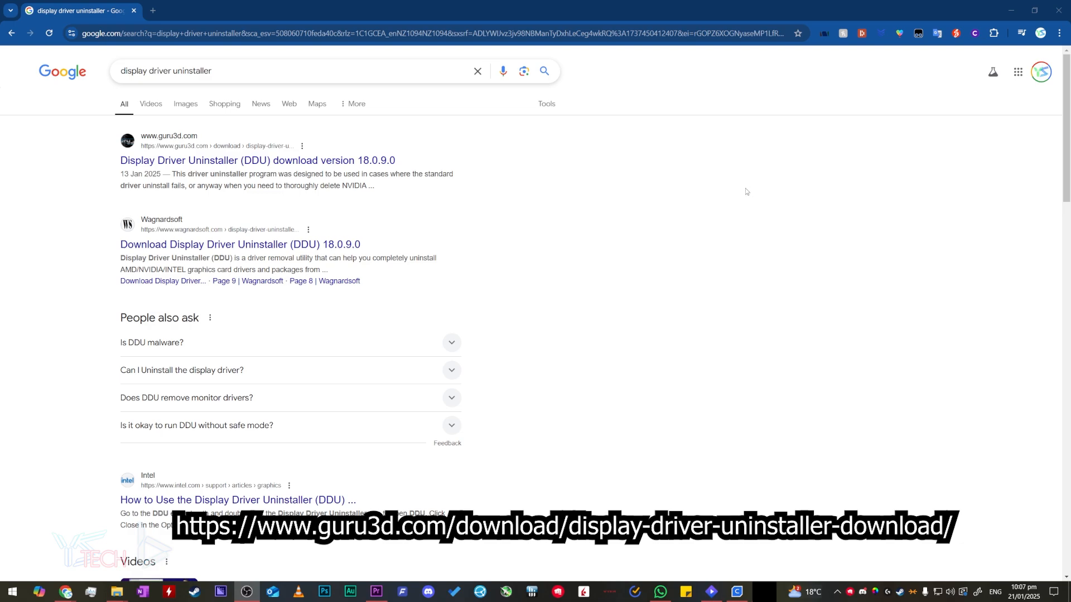
Step: Open the Guru3D 'Display Driver Uninstaller (DDU) download' result from the Google results
click(258, 160)
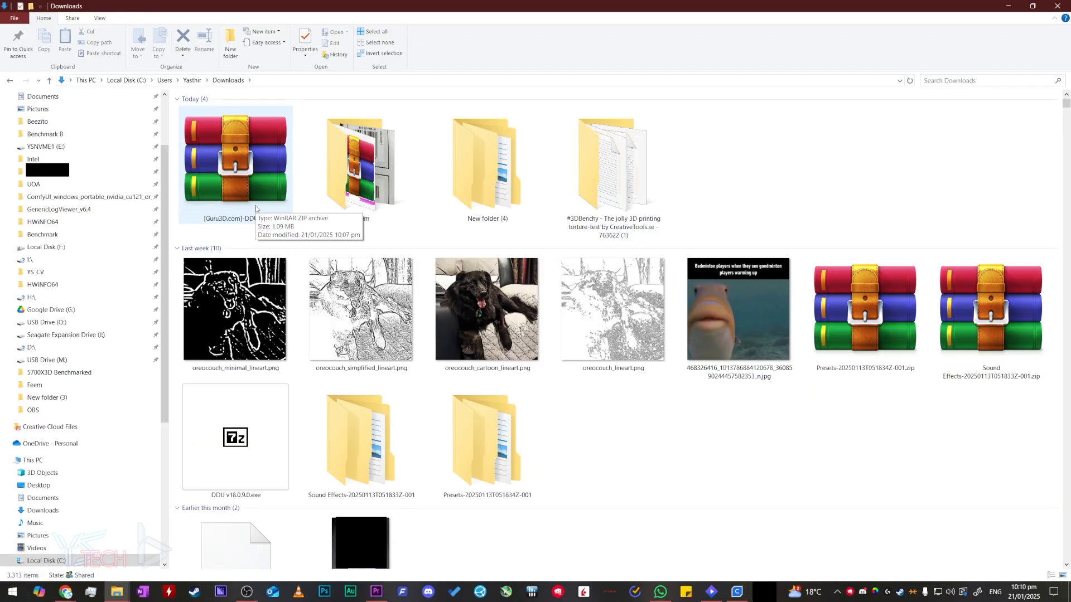
Step: Extract the downloaded DDU zip into a new folder and open that folder
click(235, 162)
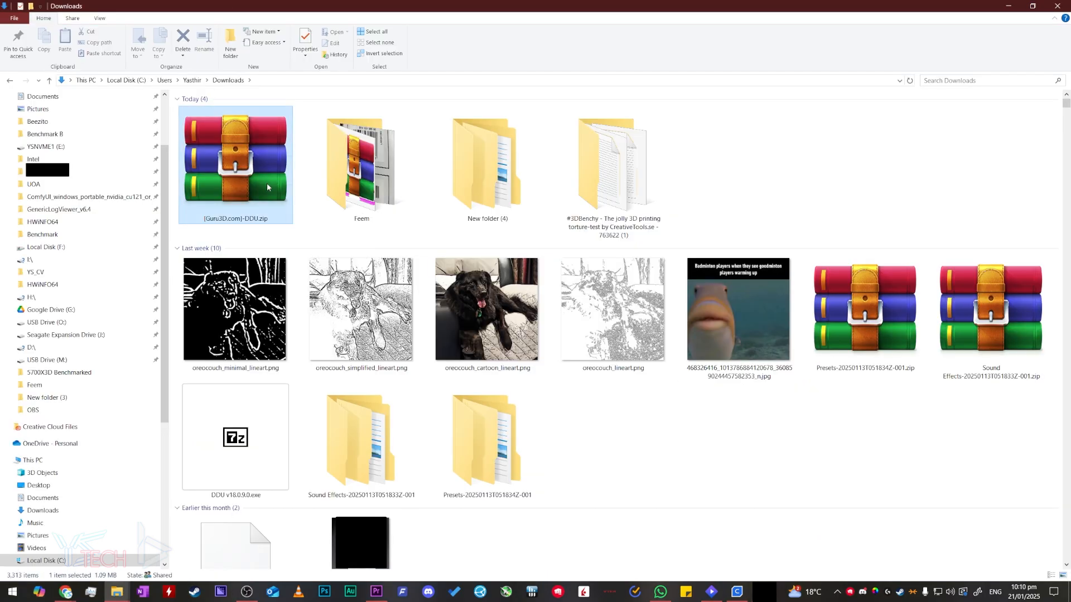
right_click(235, 164)
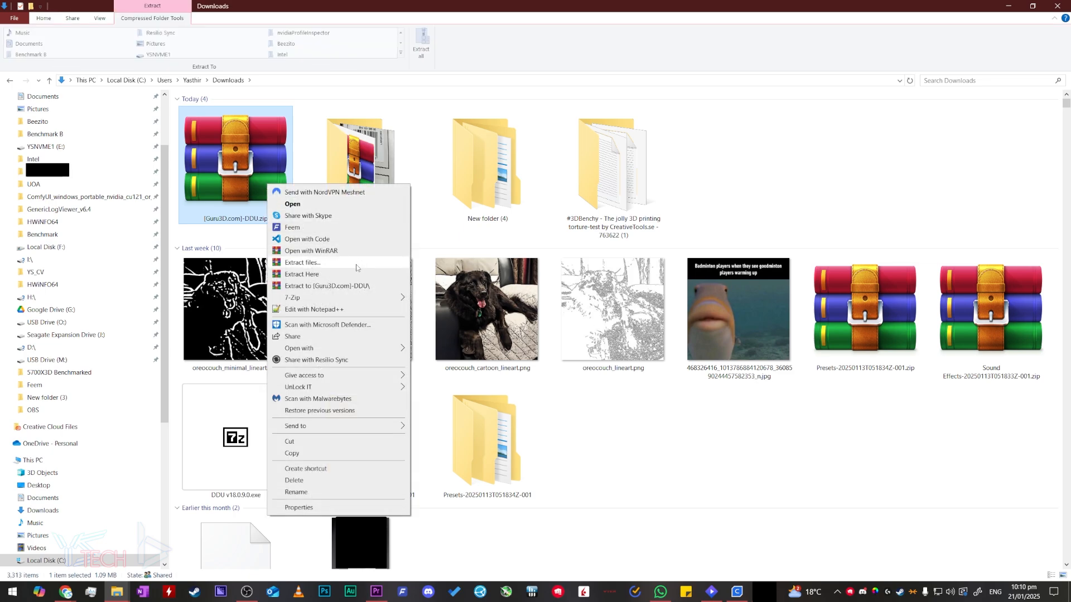
click(302, 263)
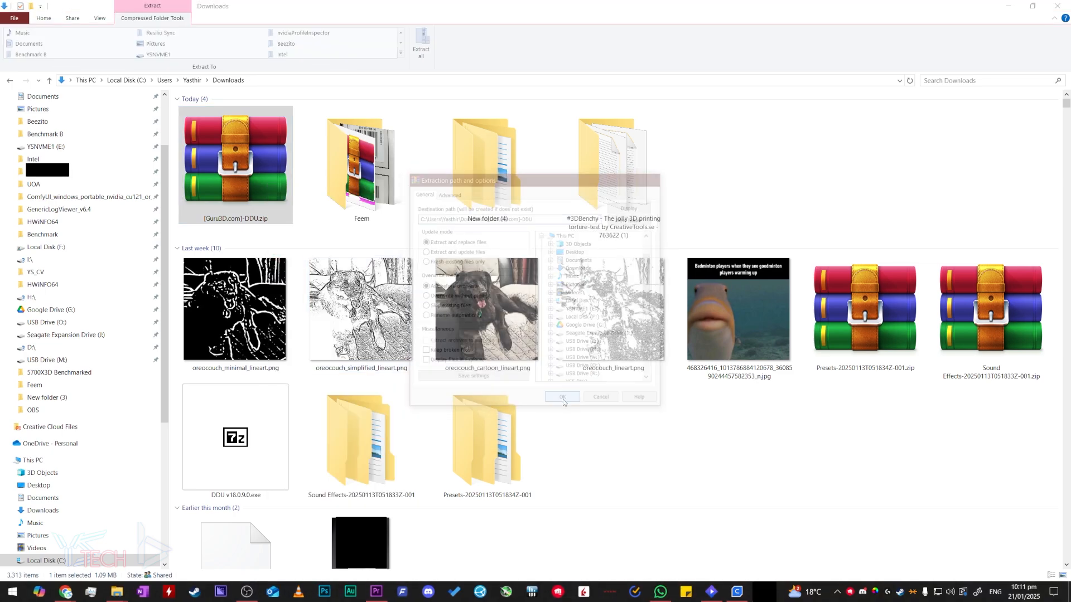
click(561, 398)
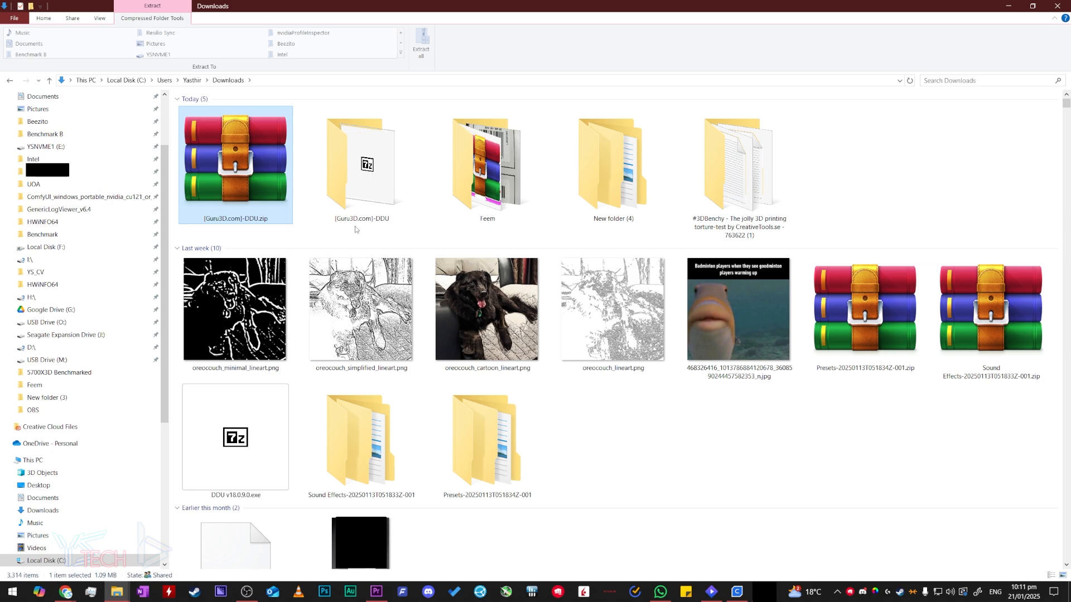
click(362, 164)
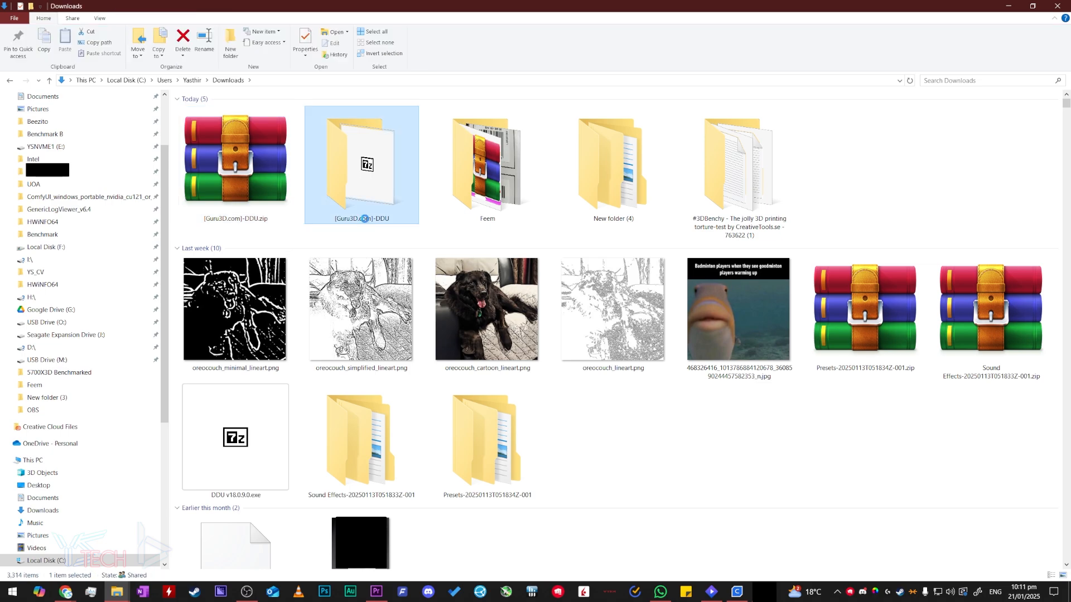
double_click(362, 164)
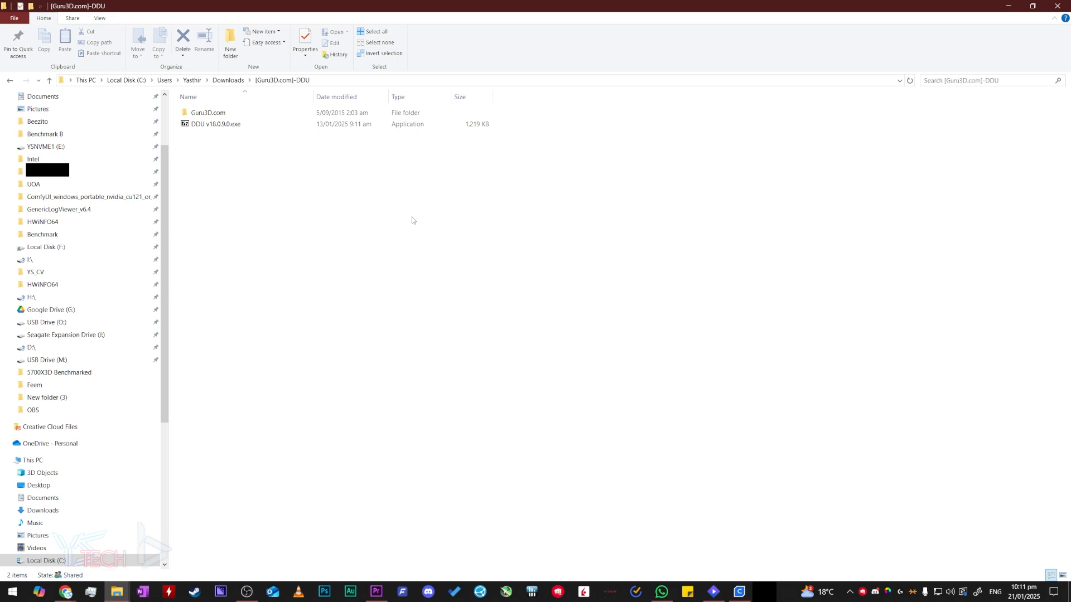
Step: Run the DDU v18.0.9.0.exe self-extractor and open the resulting DDU v18.0.9.0 folder
click(215, 124)
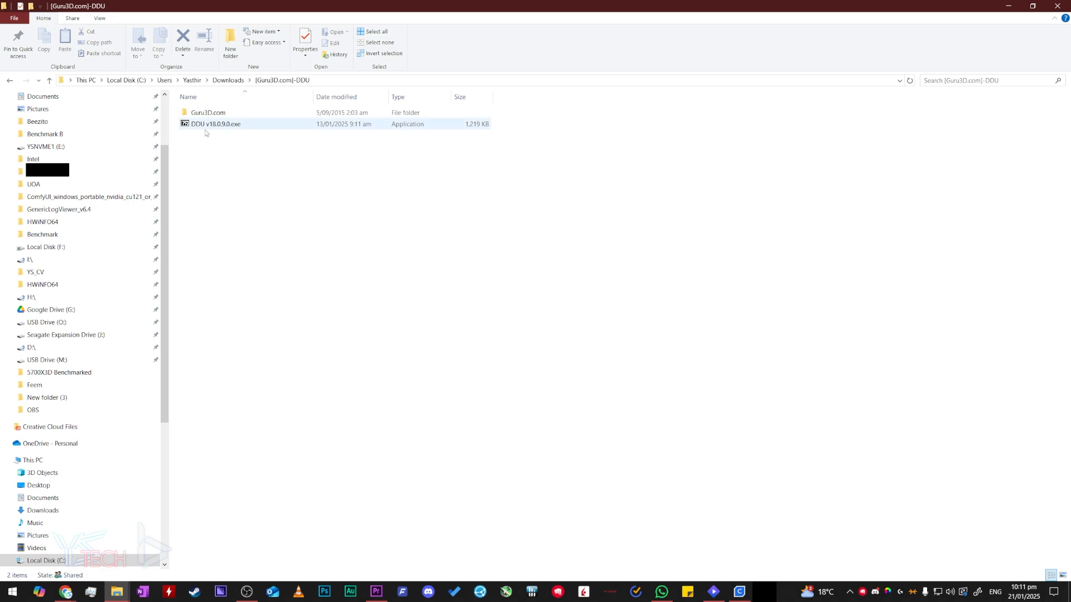
mouse_move(226, 126)
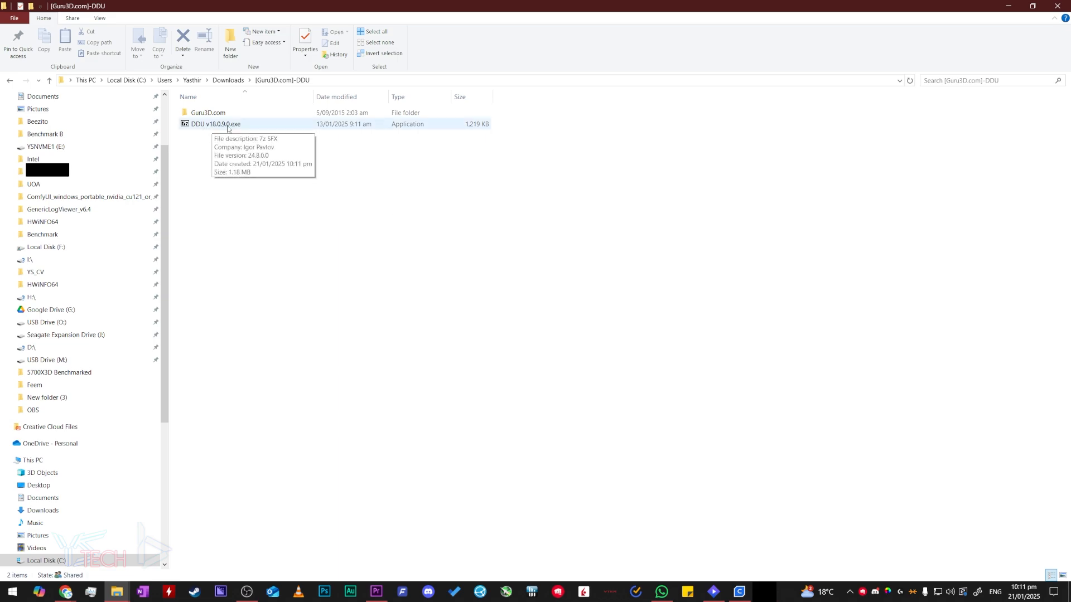
mouse_move(280, 130)
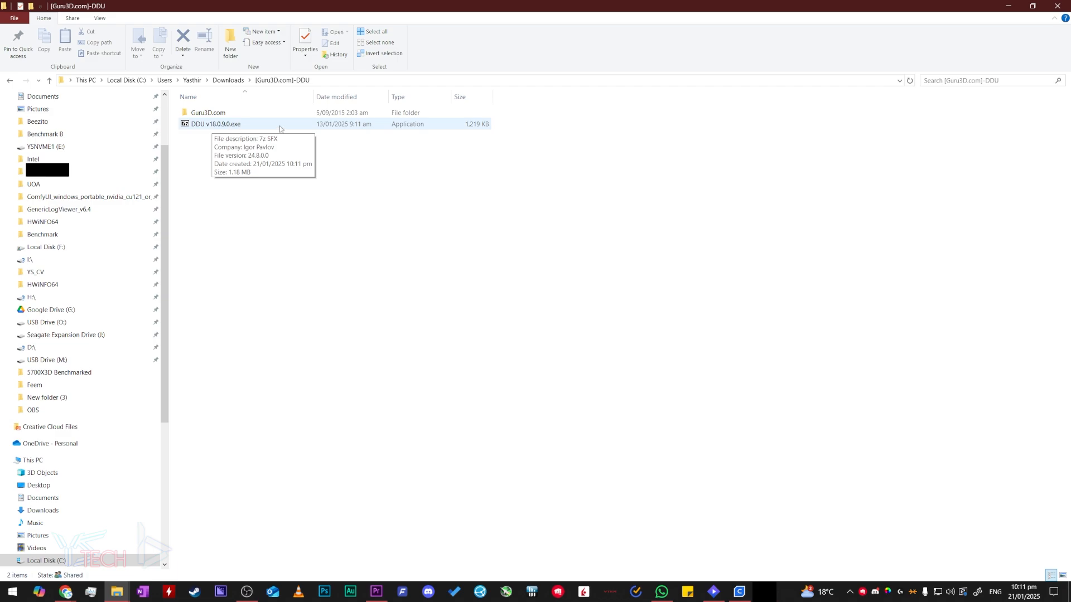
double_click(216, 124)
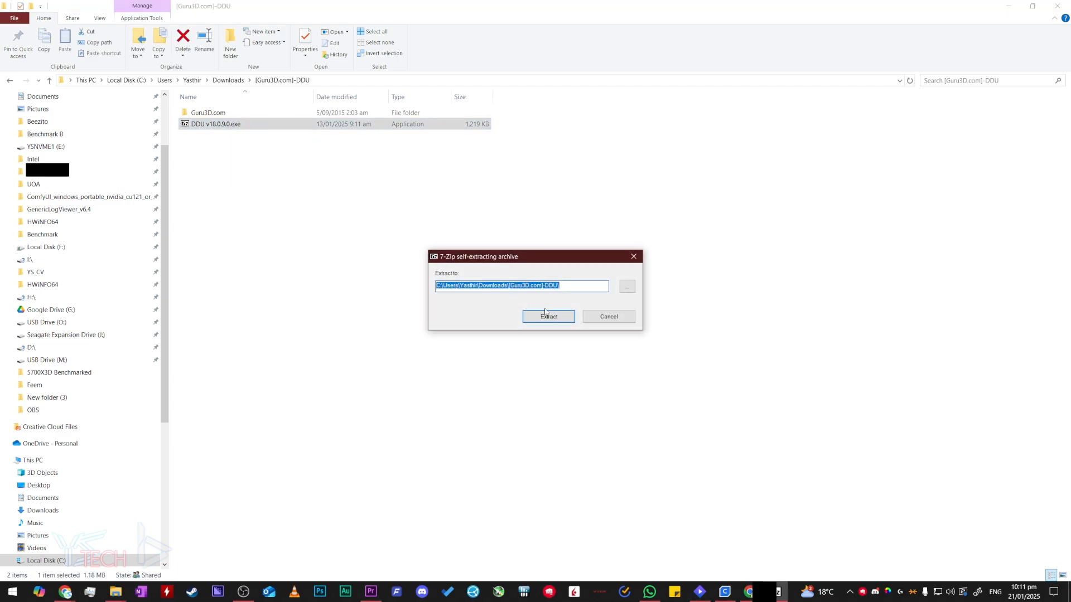
click(548, 315)
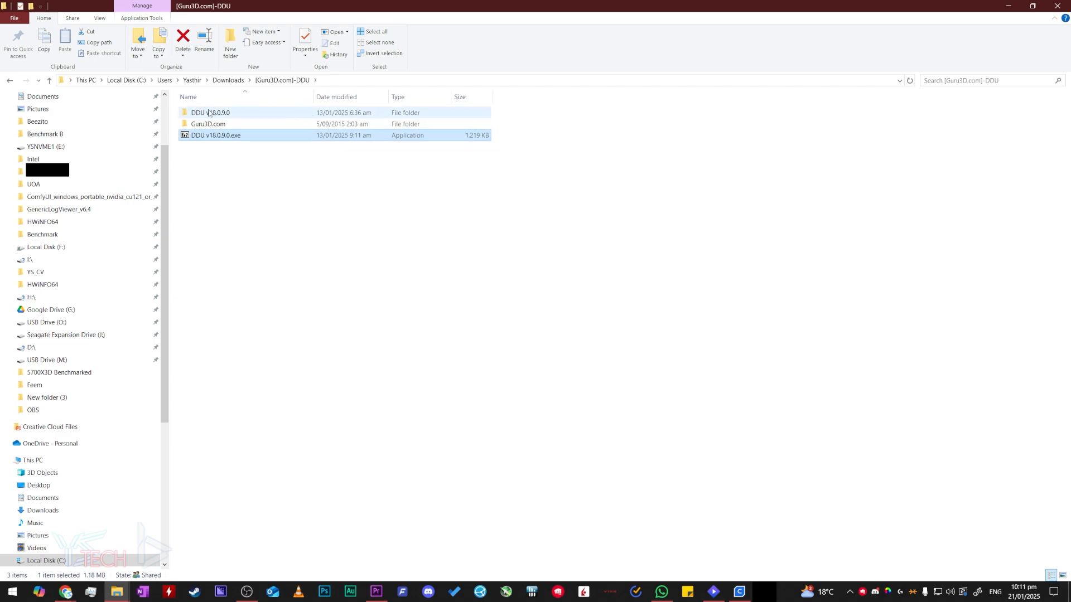
mouse_move(212, 113)
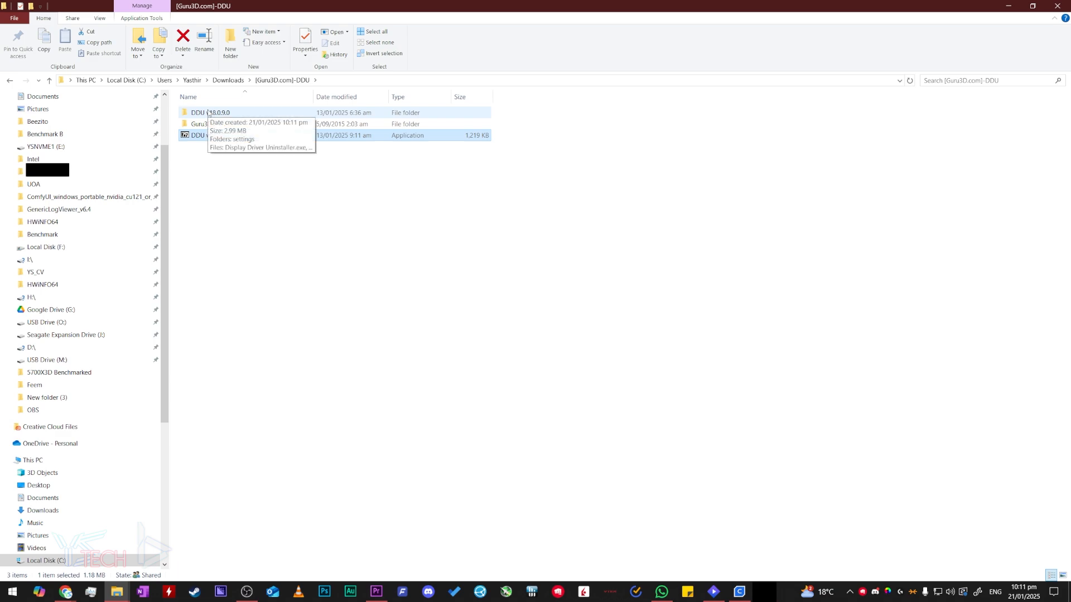
double_click(217, 113)
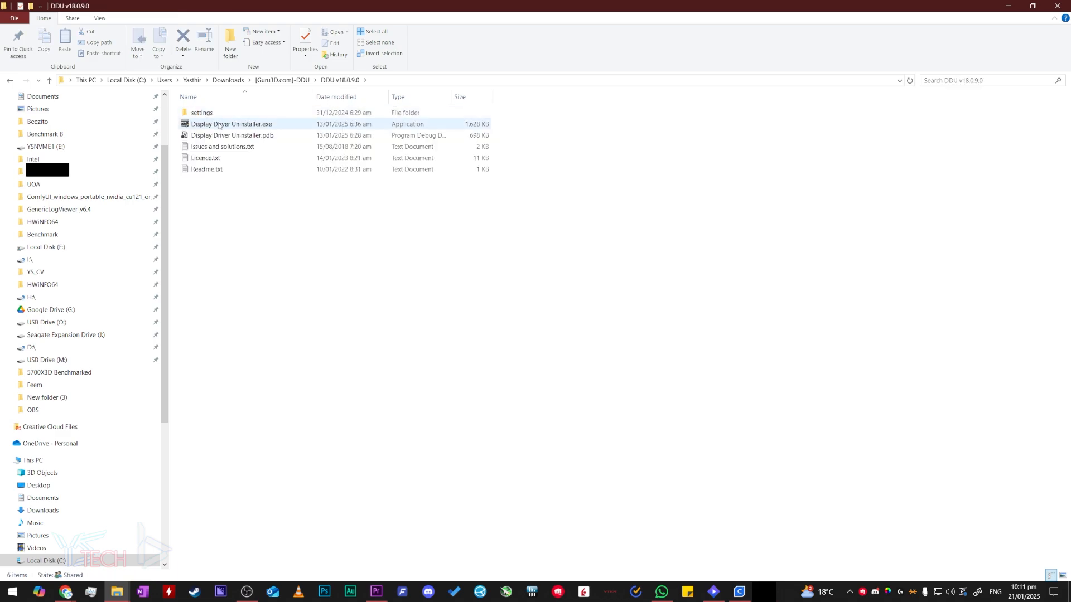
mouse_move(232, 124)
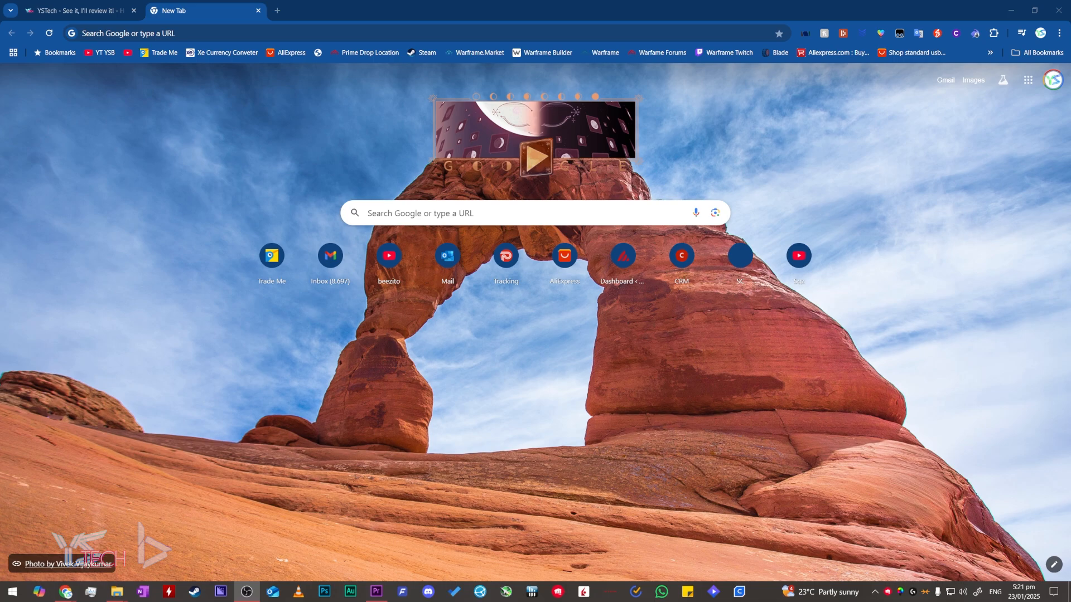
mouse_move(809, 413)
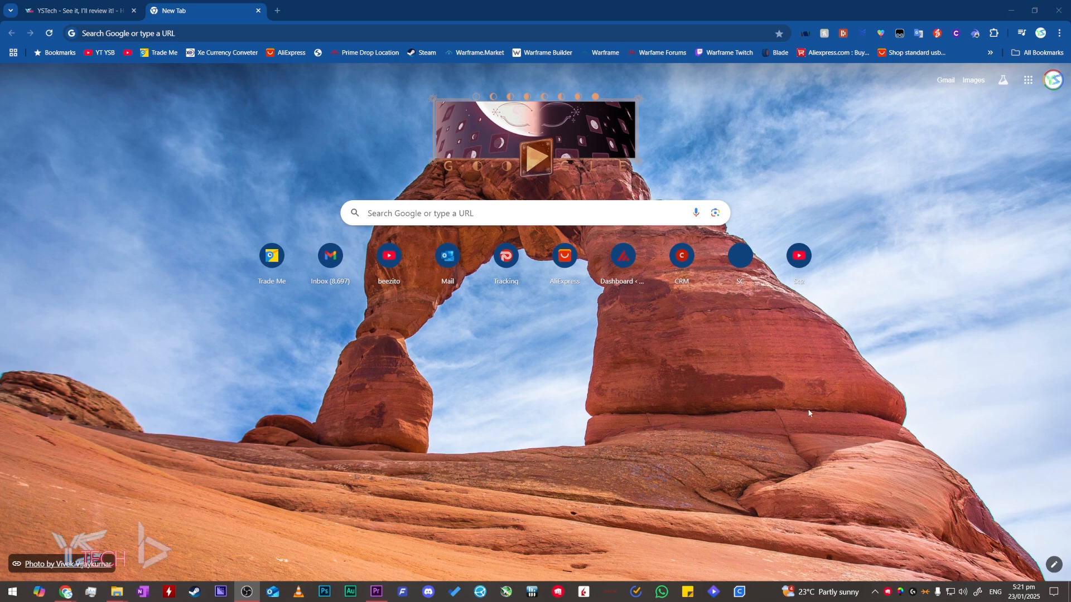
Step: Show Task Manager's Performance view for GPU 0, identifying an NVIDIA GeForce RTX 3070
key(Ctrl+Shift+Esc)
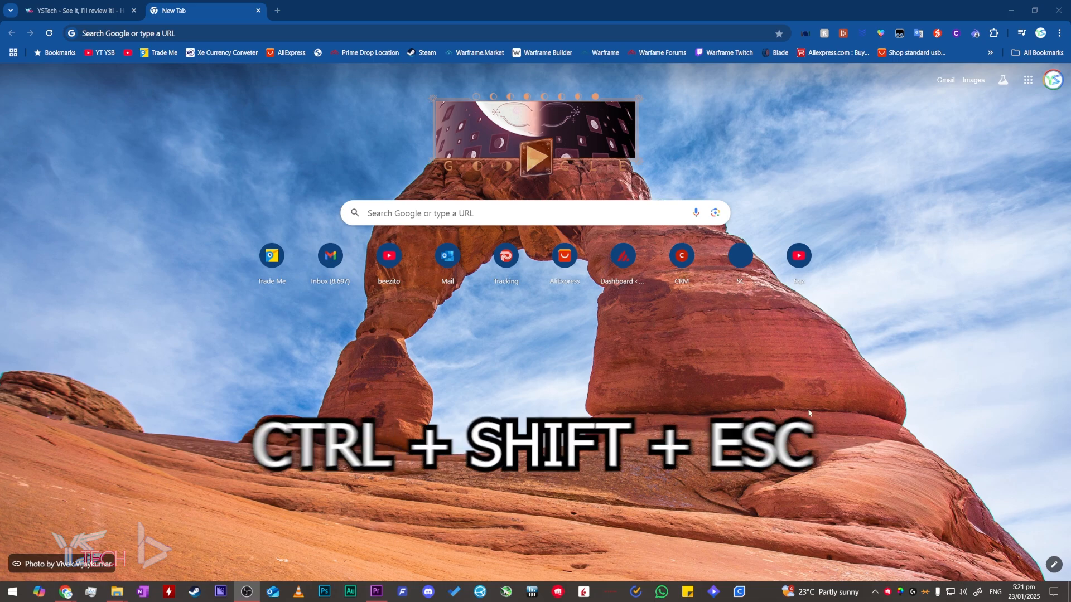
key(ctrl+shift+esc)
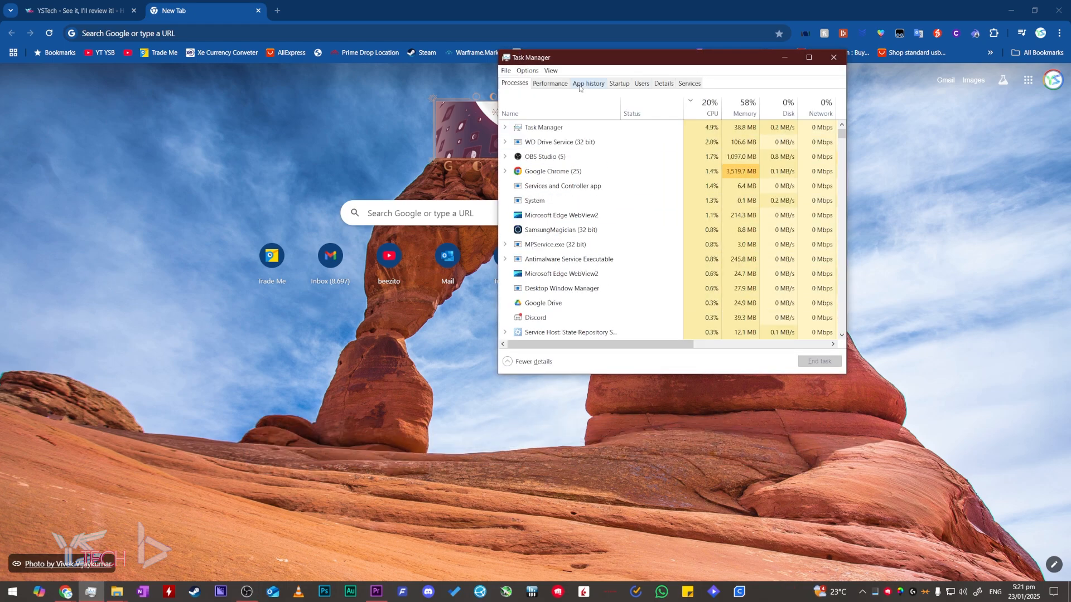
click(548, 83)
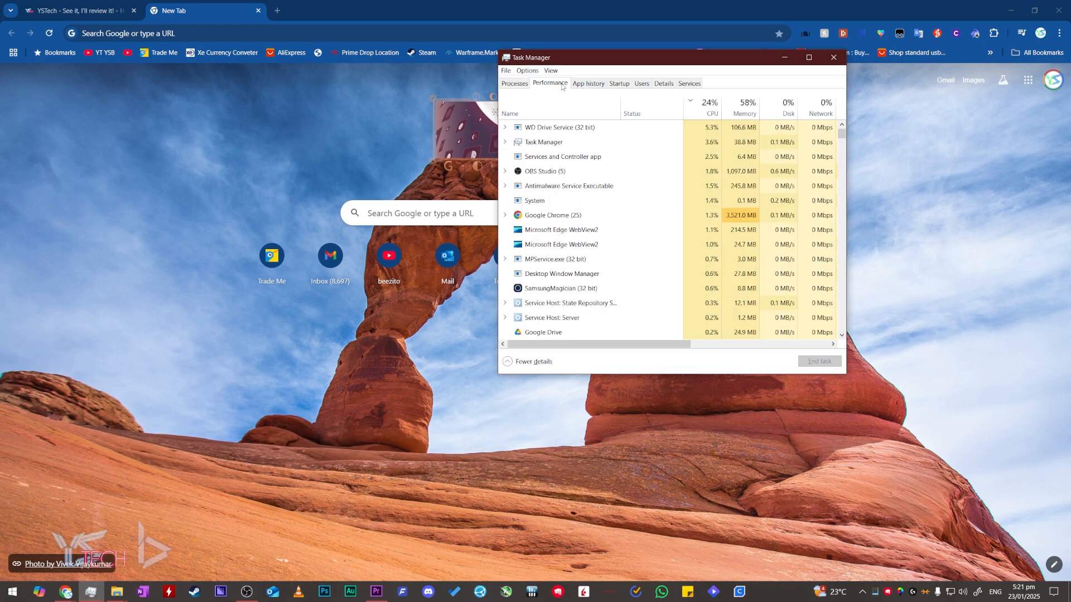
click(549, 83)
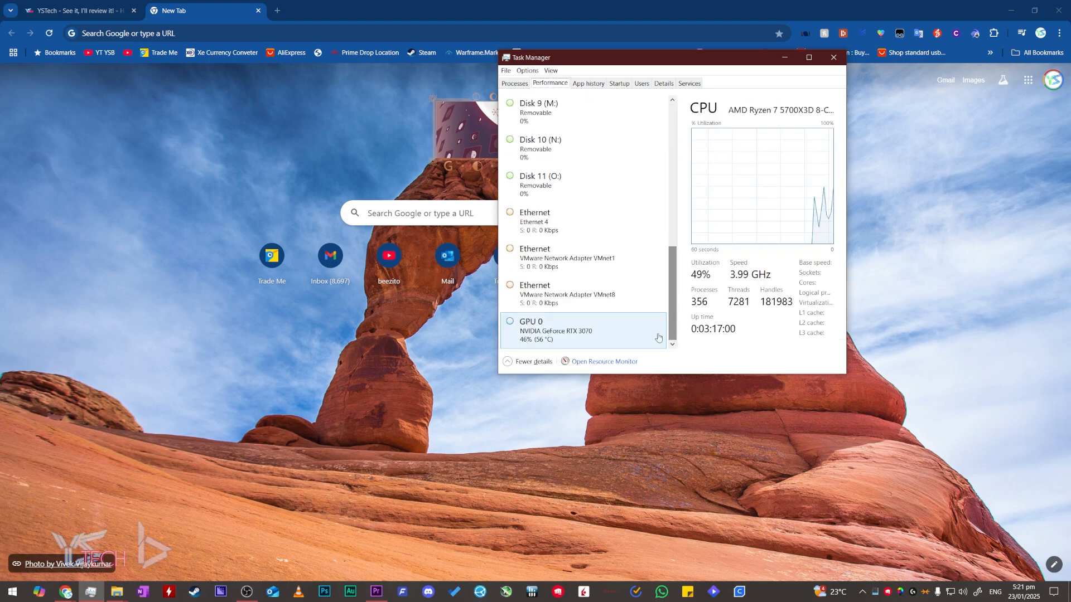
click(555, 331)
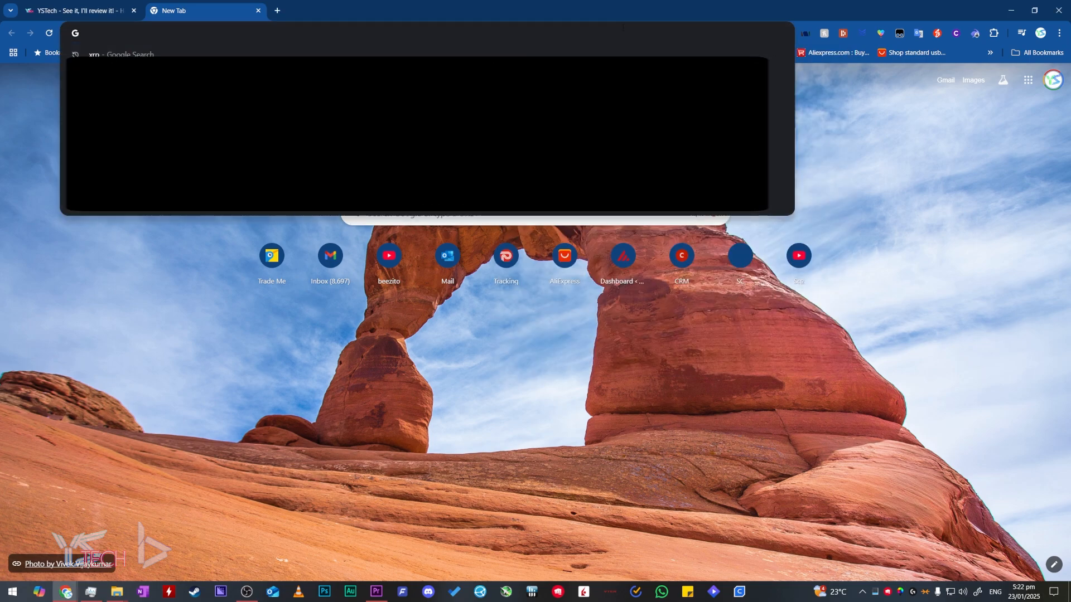
Step: Search 'nvidia drivers' and open the official NVIDIA GeForce driver download page
text(nvidia drivers)
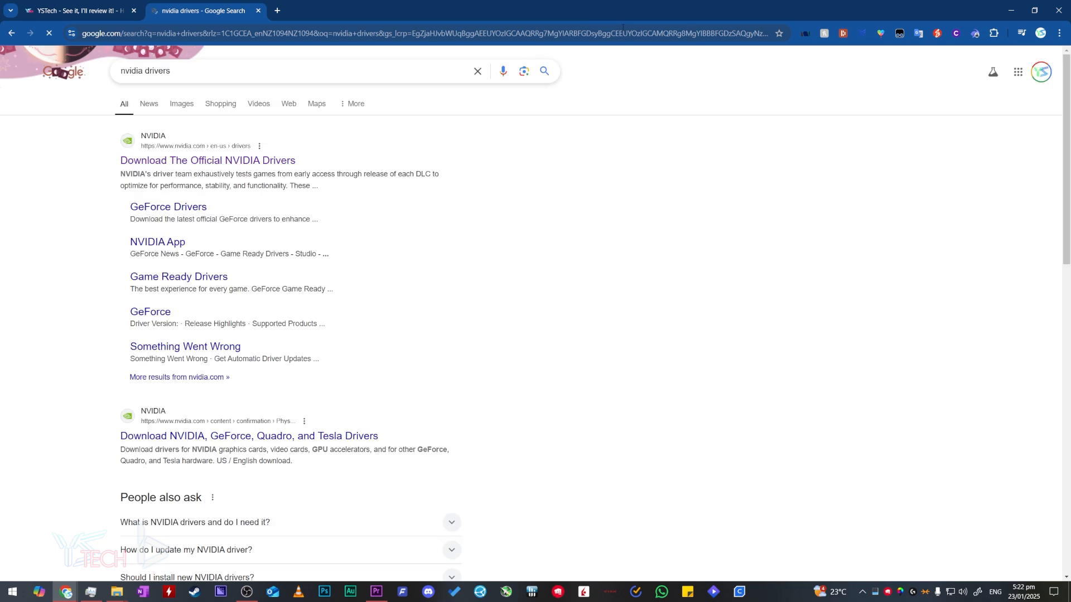
click(207, 160)
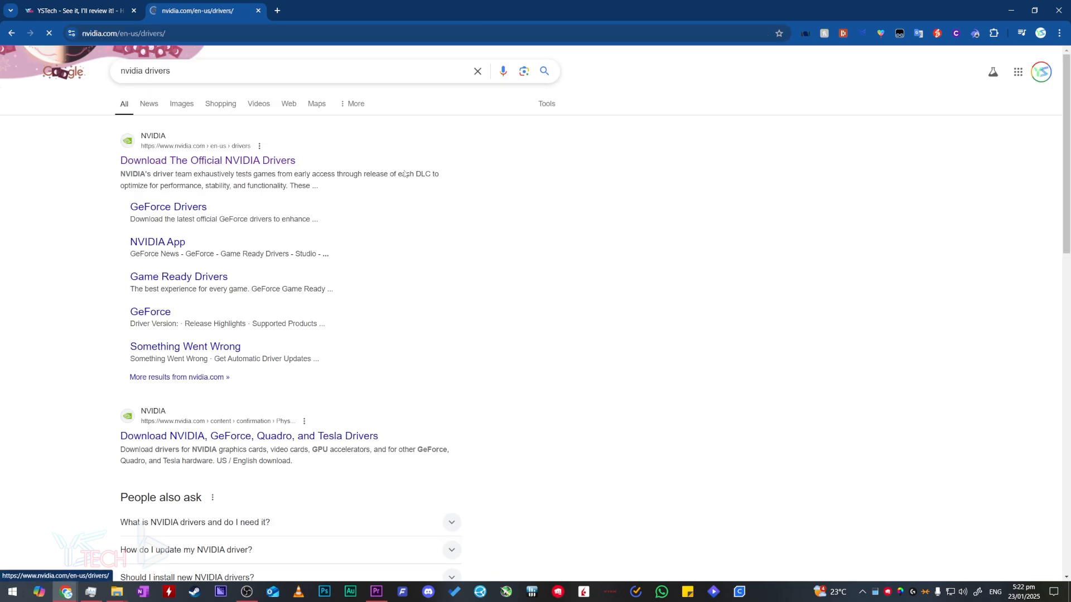
click(207, 160)
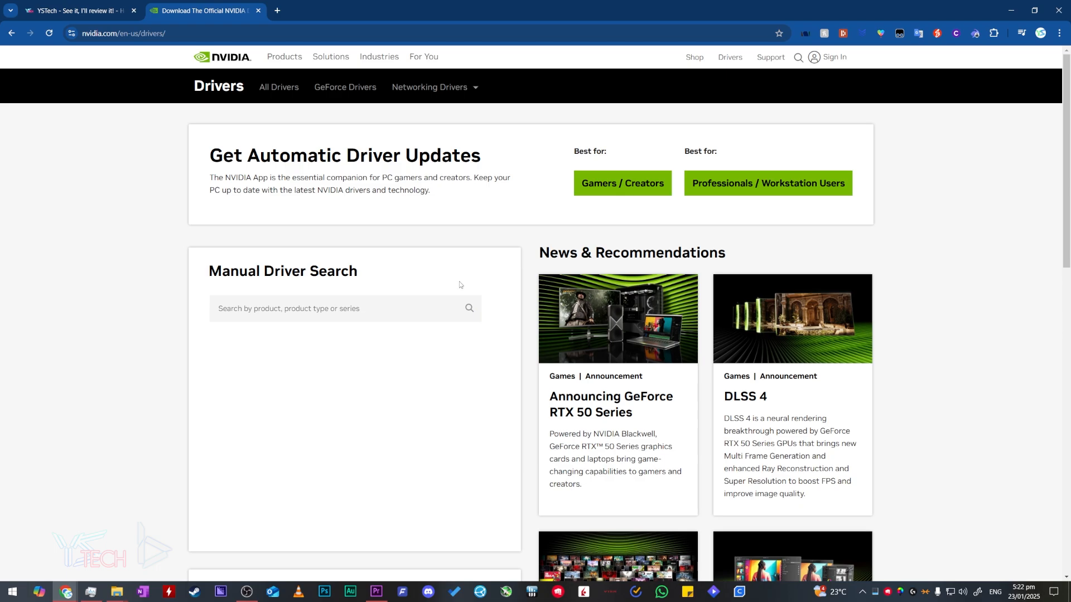
click(339, 345)
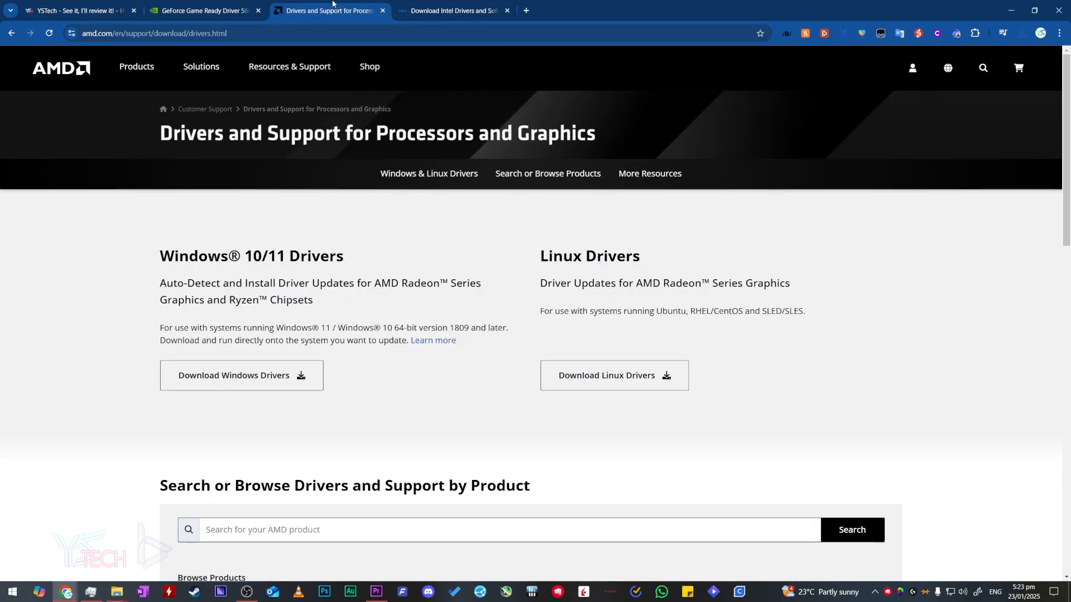
Step: Switch between the Intel, AMD and other open driver tabs to view the AMD drivers page
click(454, 10)
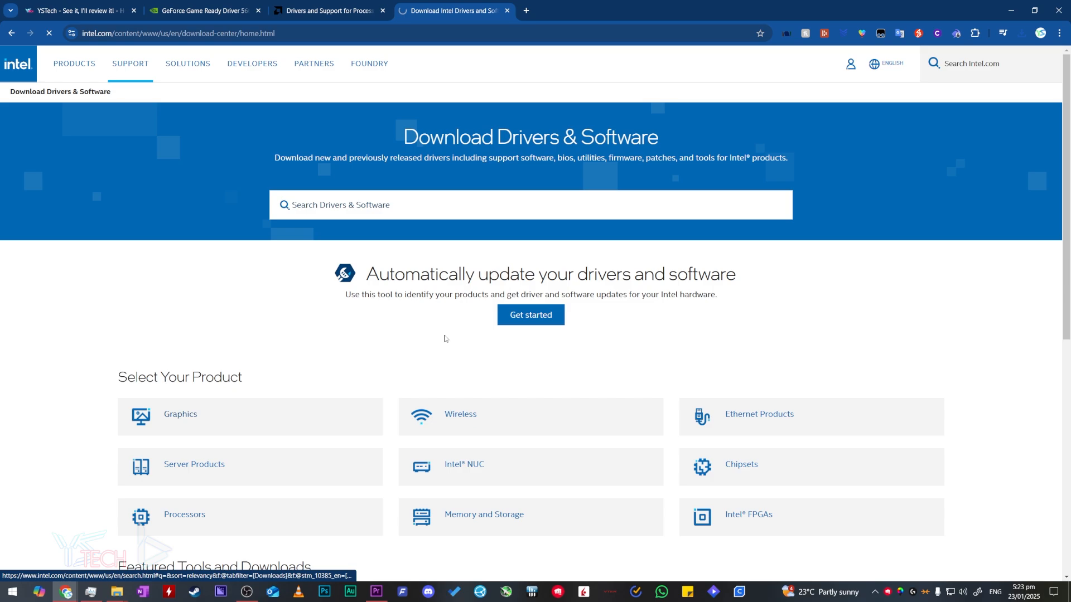
click(329, 10)
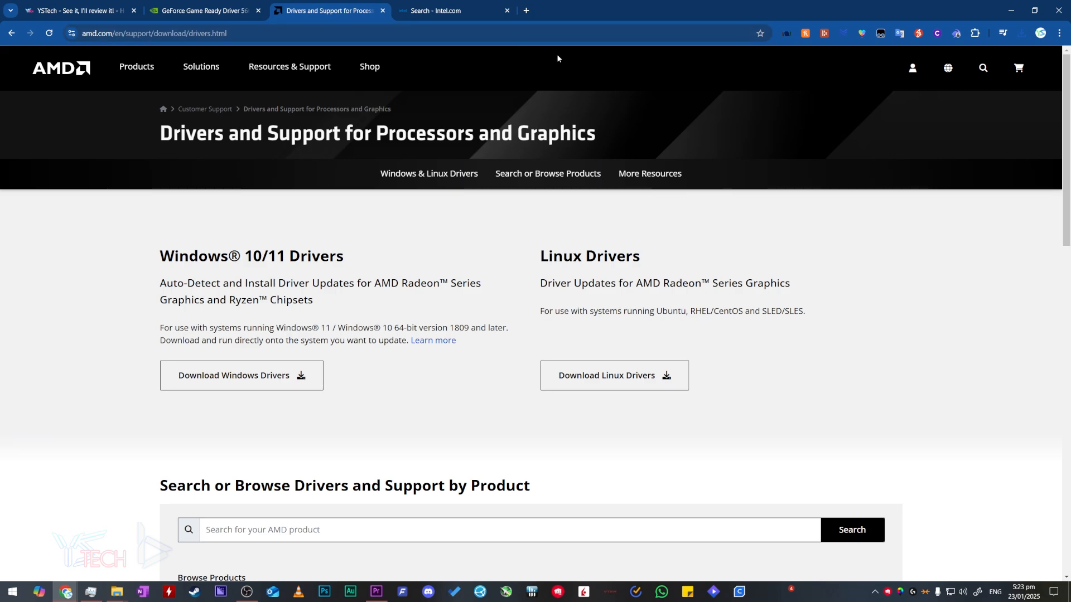
mouse_move(711, 106)
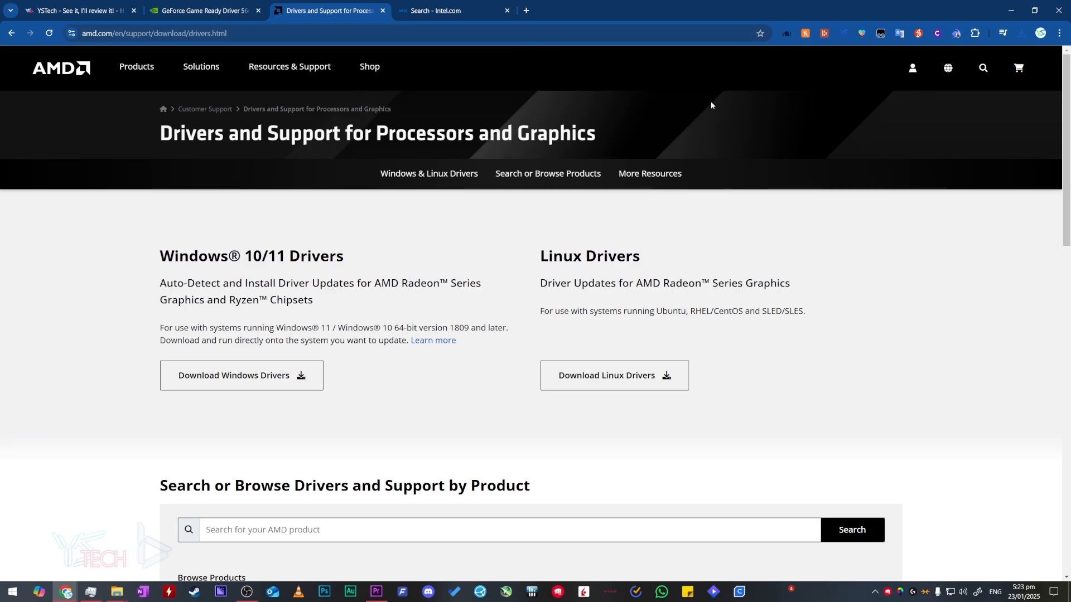
click(75, 10)
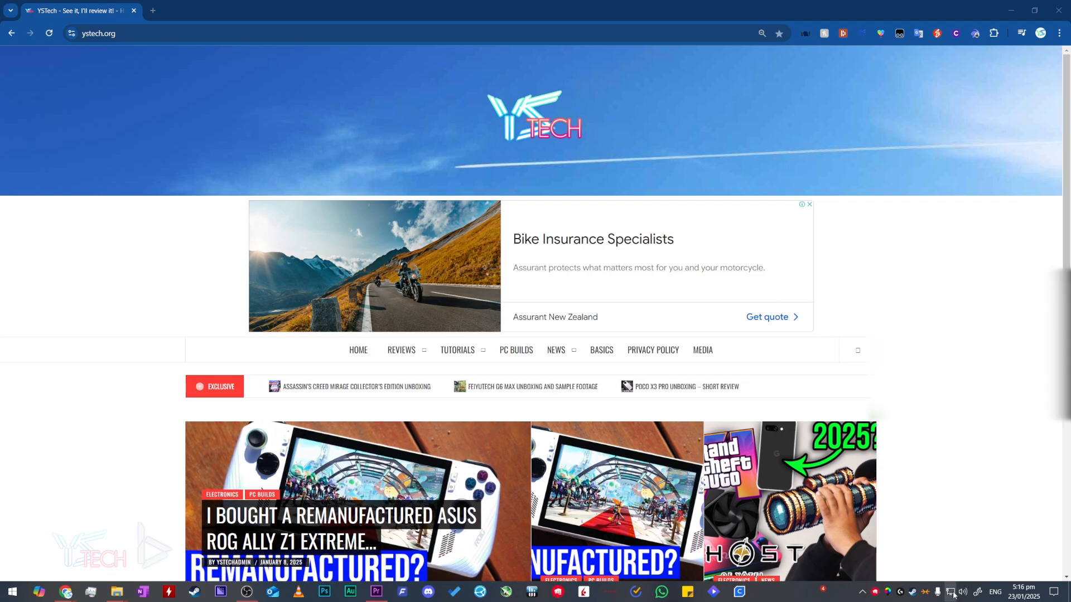
Step: Reach the Network Connections adapter list from the tray network icon via Network & Internet settings
click(938, 591)
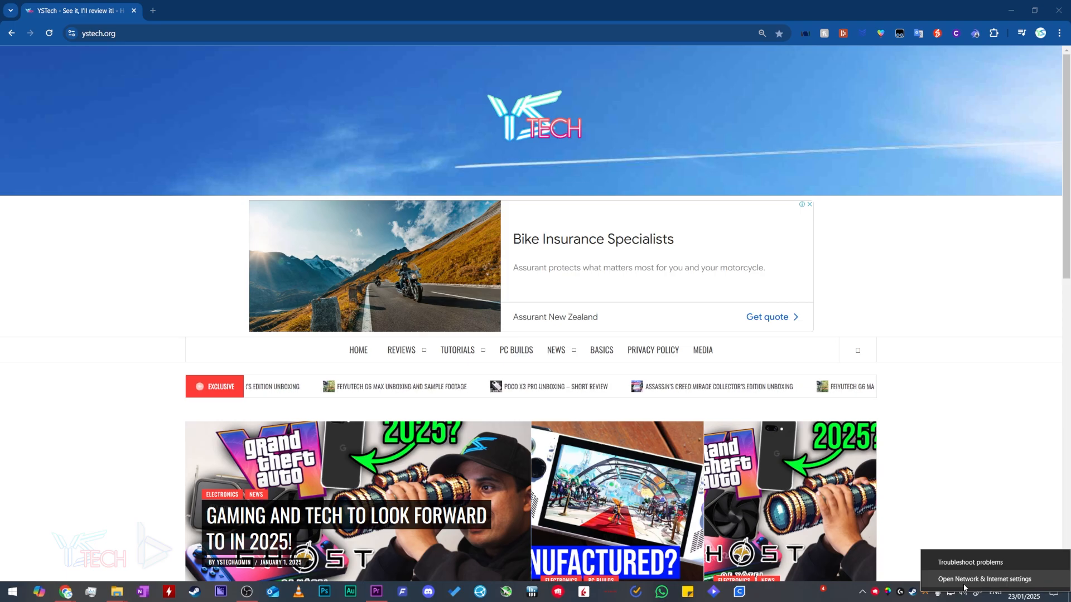
click(985, 579)
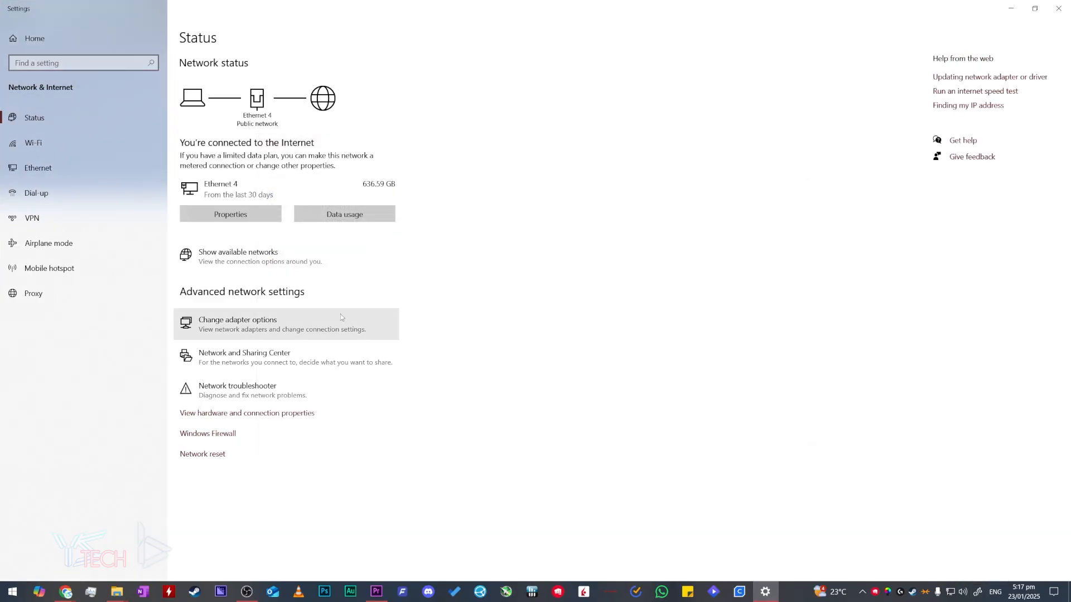
click(236, 321)
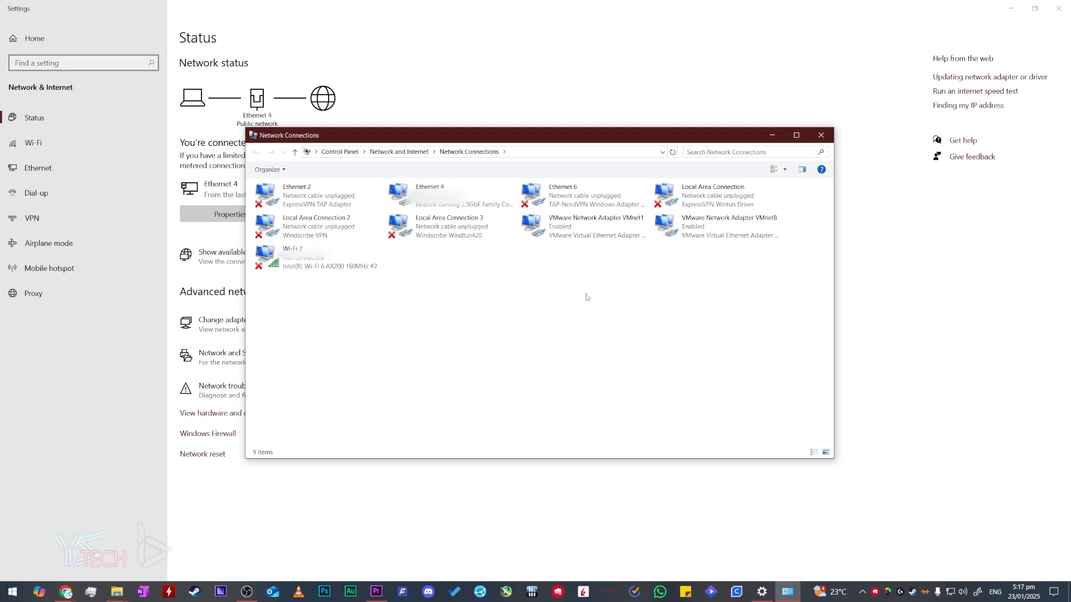
mouse_move(498, 275)
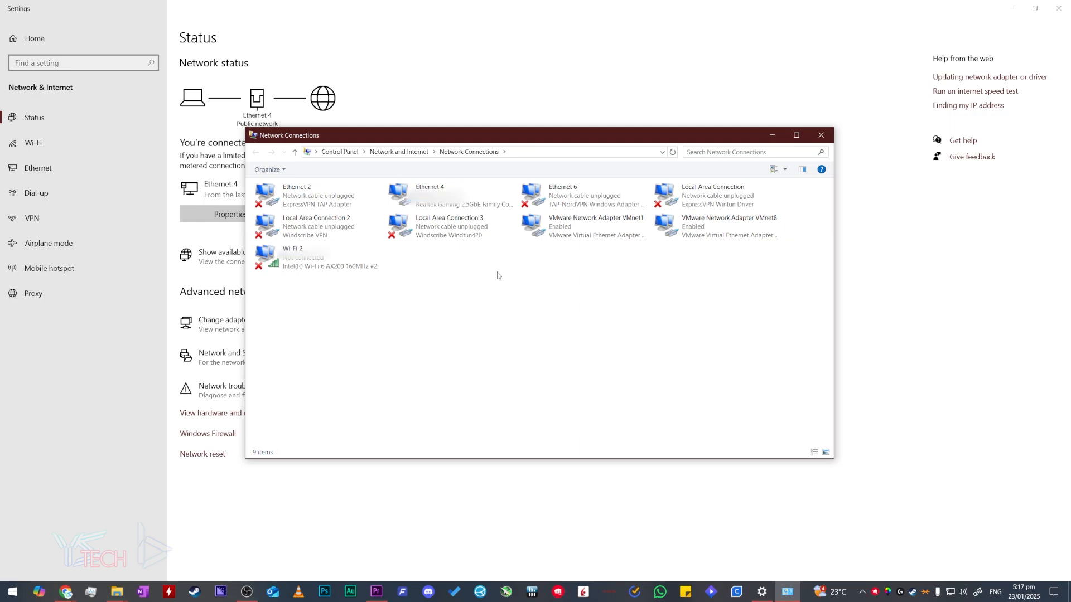
Step: Disable the Wi-Fi 2 and Ethernet 4 adapters so the PC goes offline
right_click(300, 256)
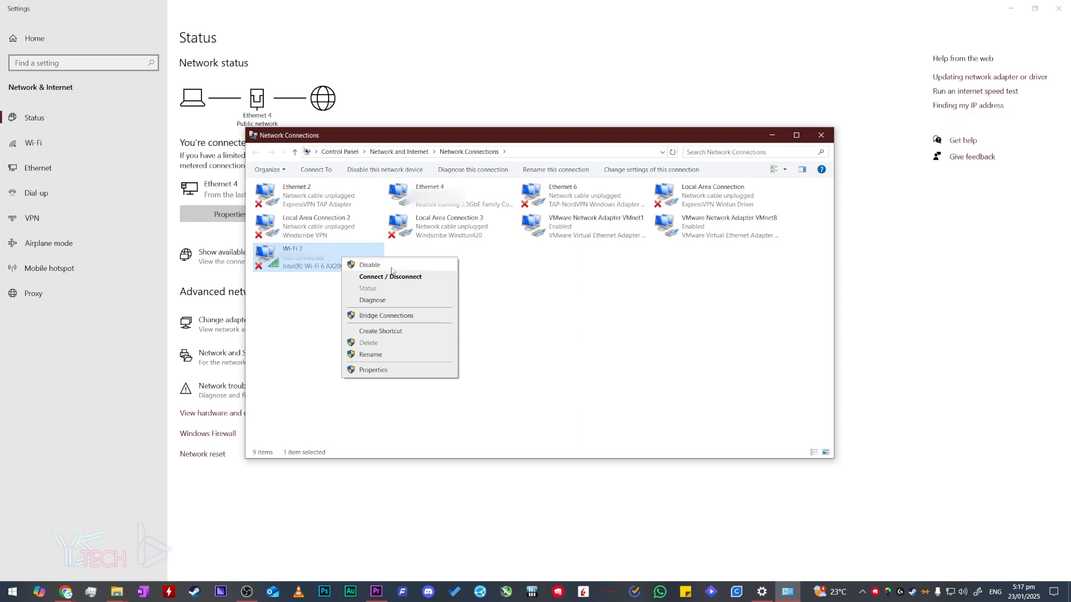
click(369, 265)
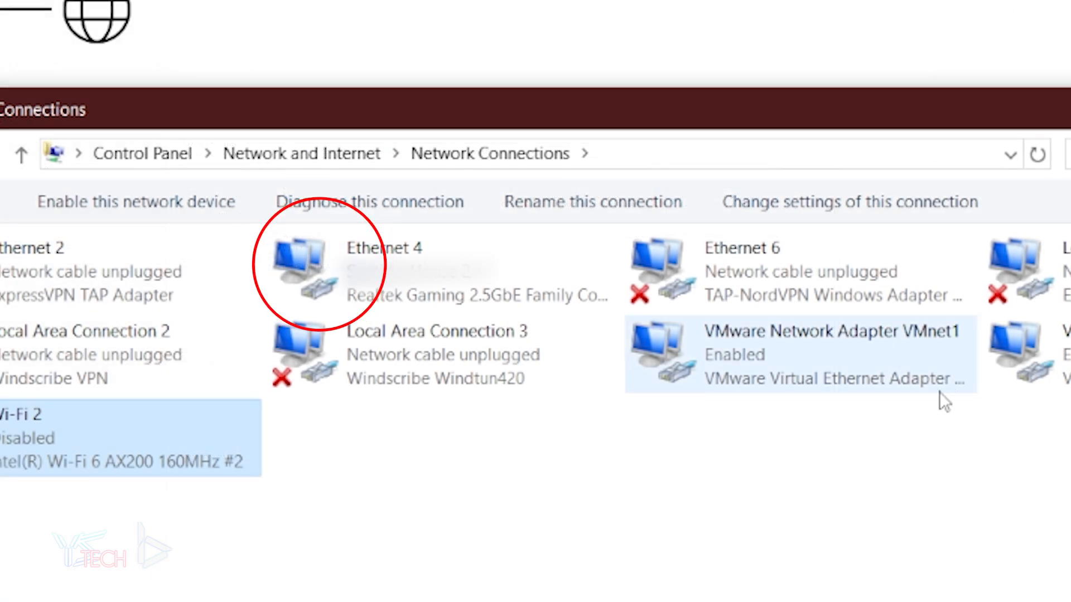
click(383, 270)
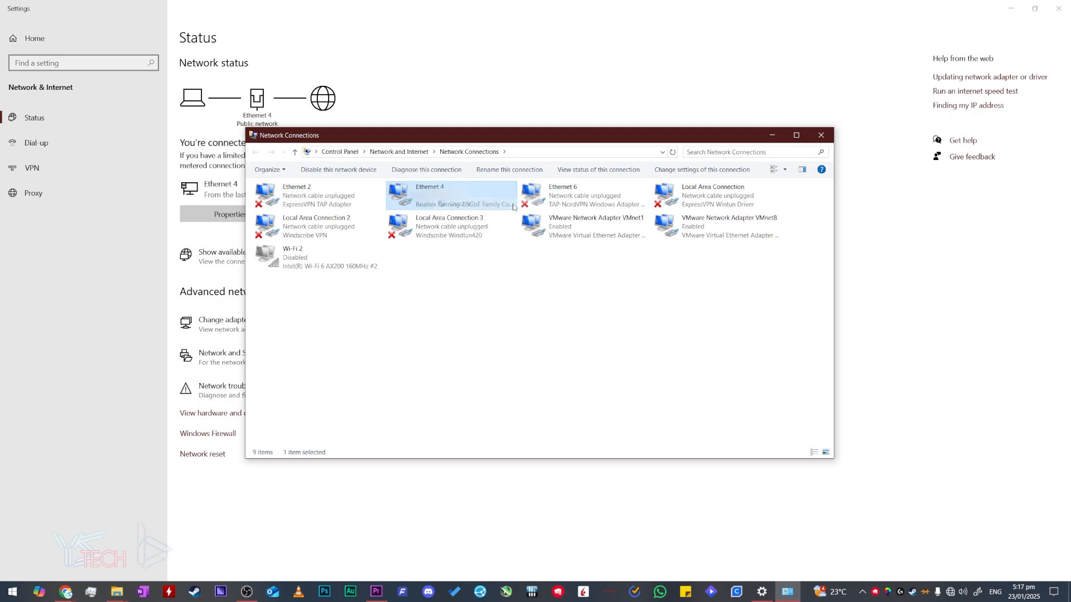
click(337, 170)
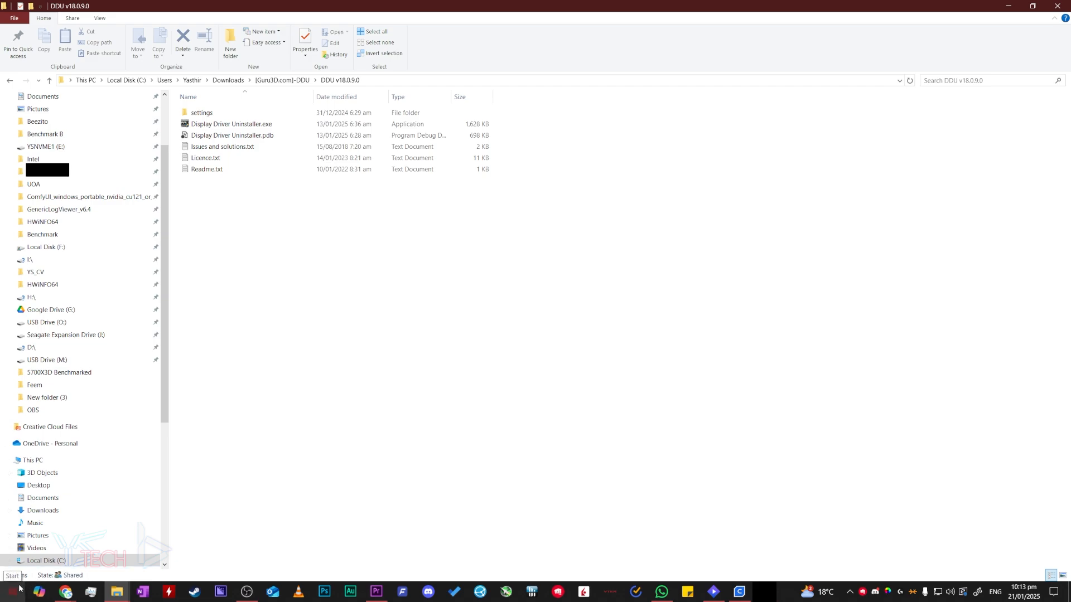
Step: Create a restore point described '21.01.25 Before GPU Driver Uninstall' from the 'create a restore point' search
click(9, 591)
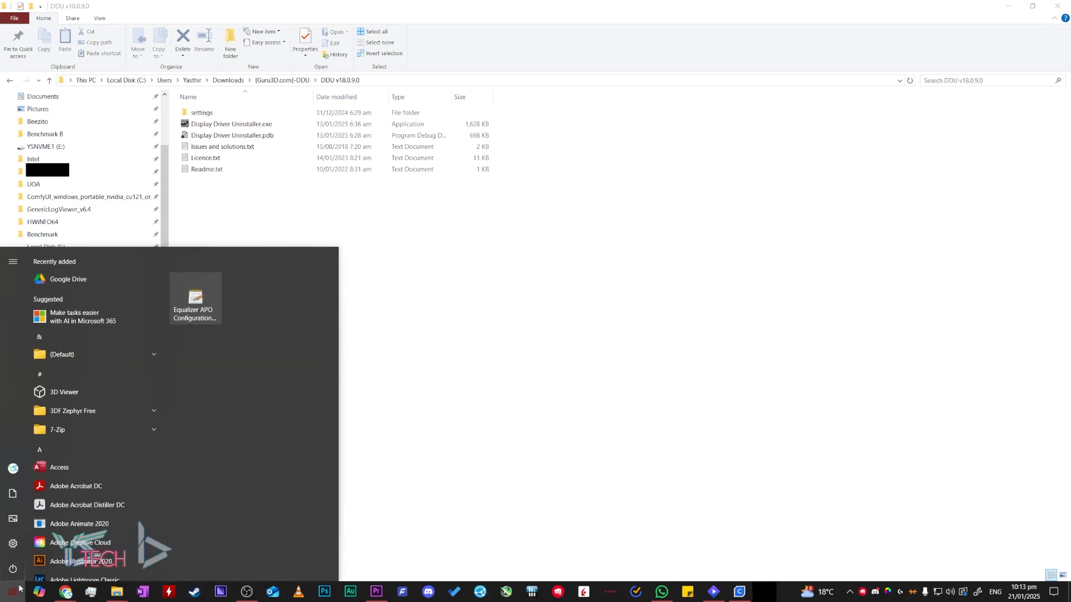
text(create a restore point)
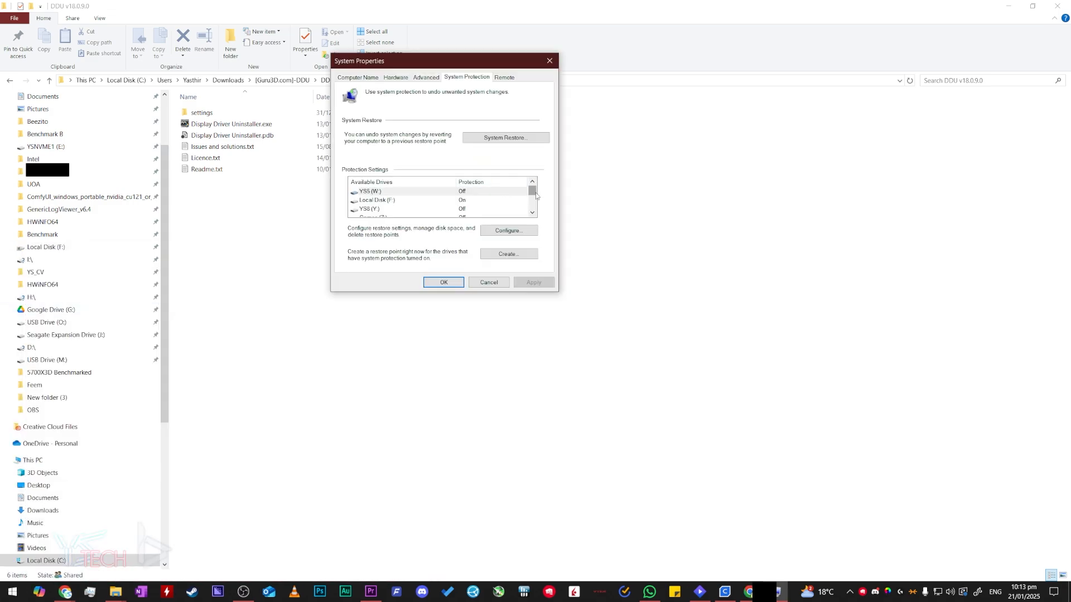
scroll(down, 3)
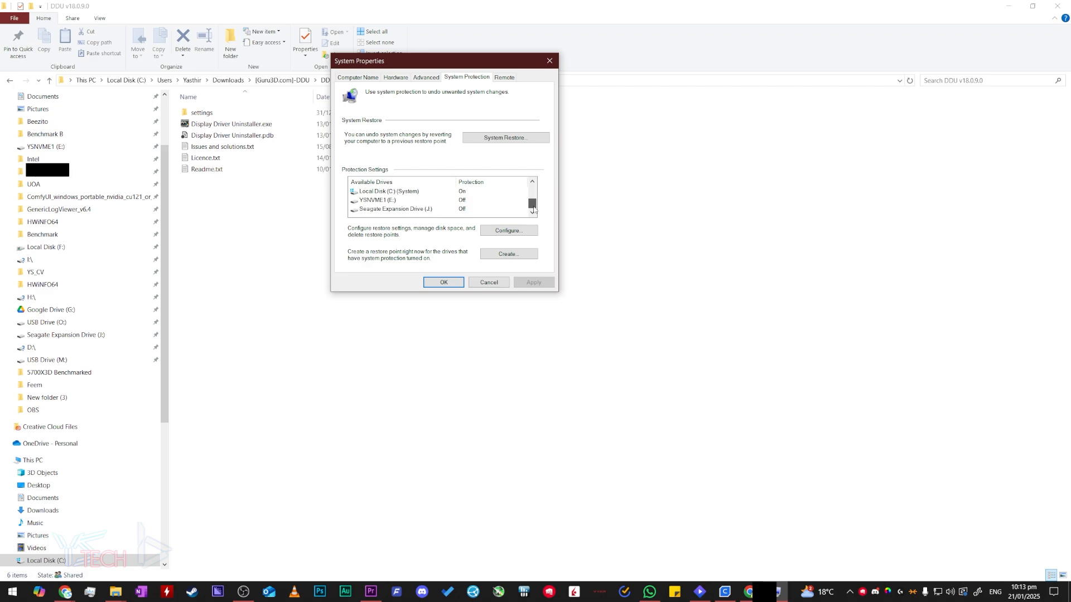
click(508, 253)
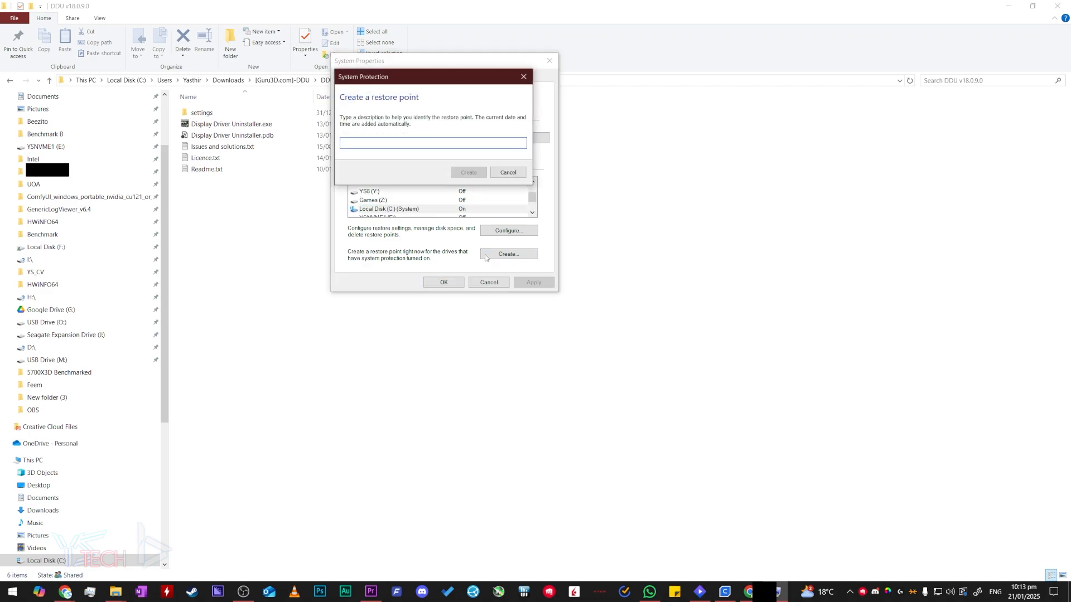
text(21.01.25 Before GPU Driver Uninstall)
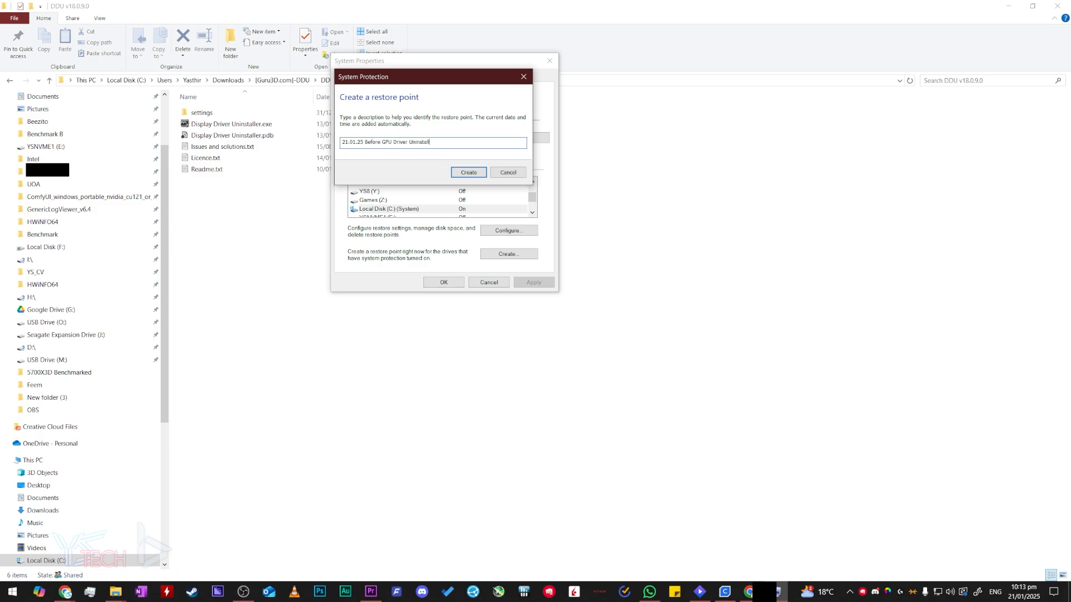
click(469, 172)
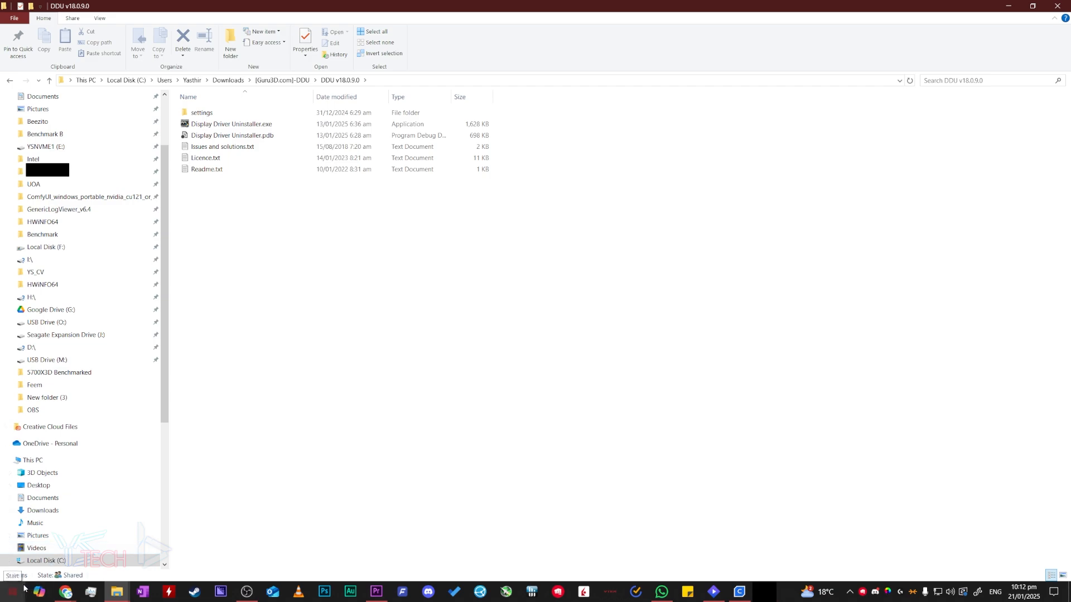
Step: Shift-restart the PC from the Start menu power options into the recovery Choose an option screen
click(11, 591)
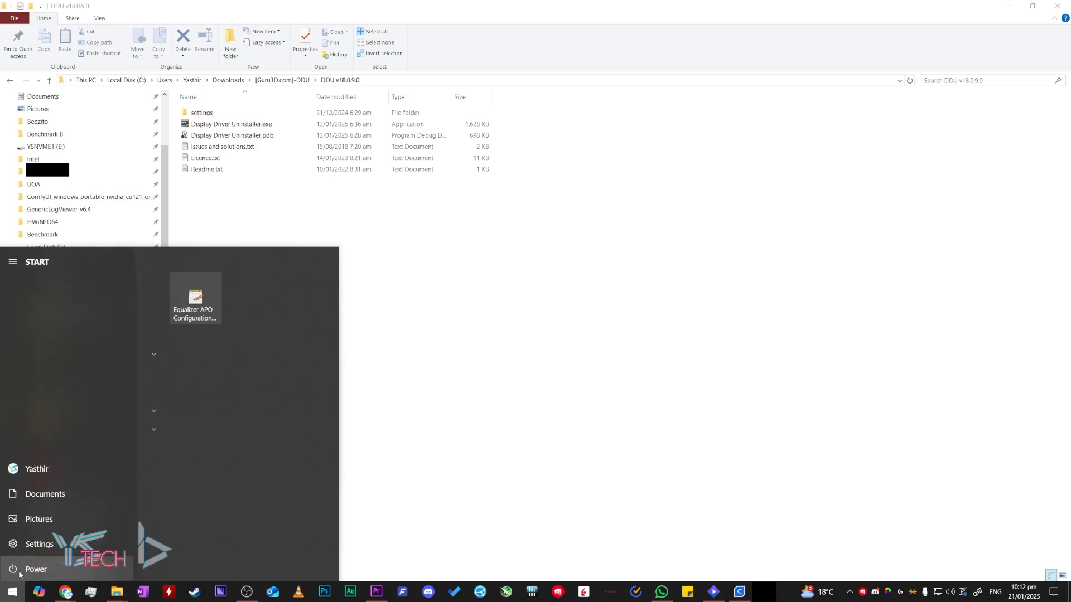
click(35, 569)
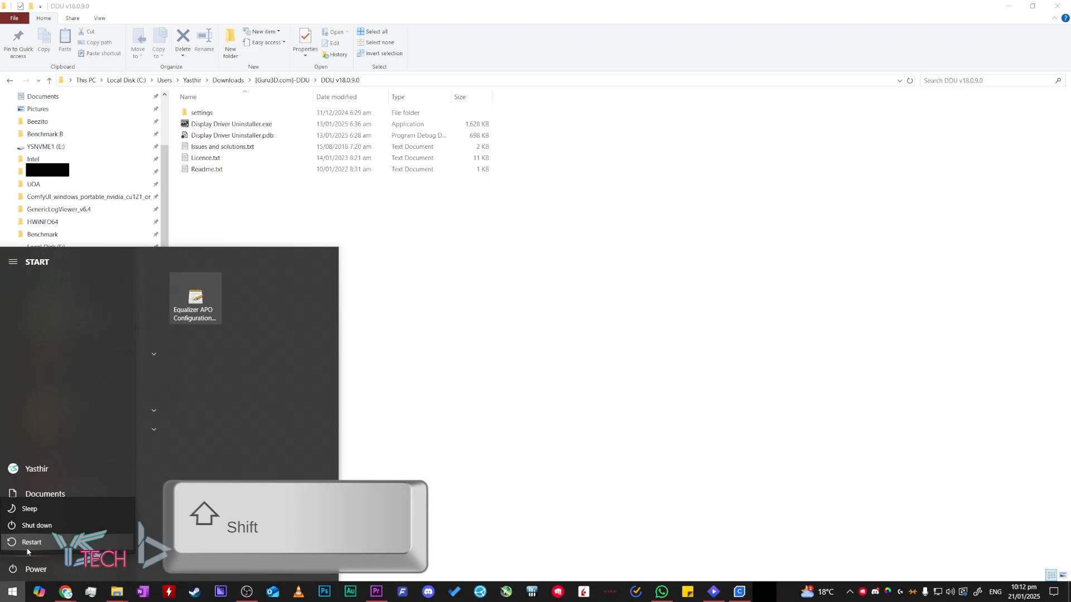
click(32, 542)
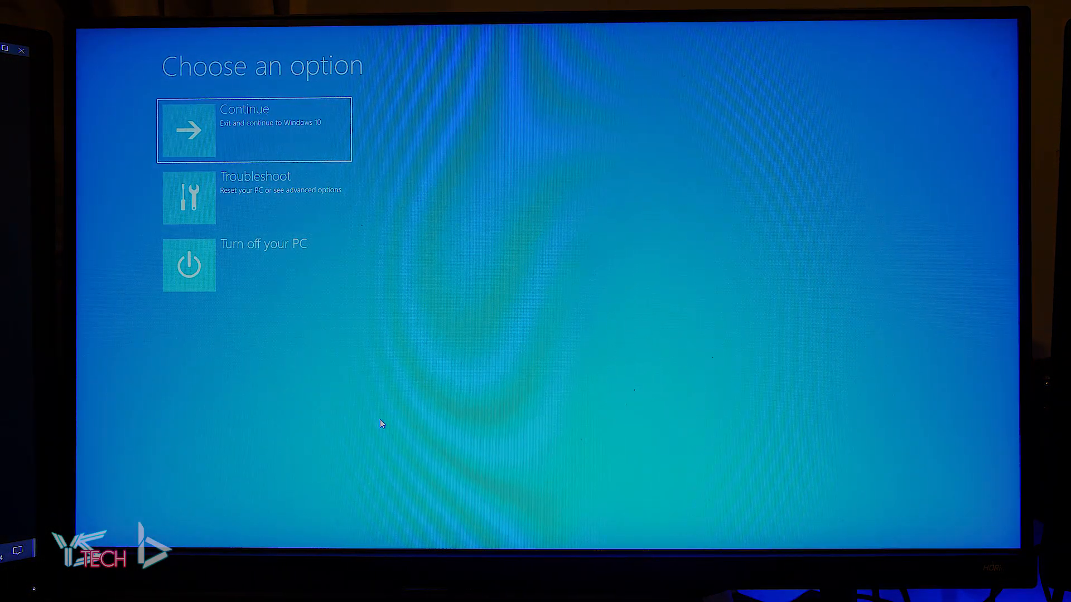
Step: Go through Troubleshoot > Advanced options > Startup Settings > Restart and choose 4 to boot into Safe Mode
click(189, 198)
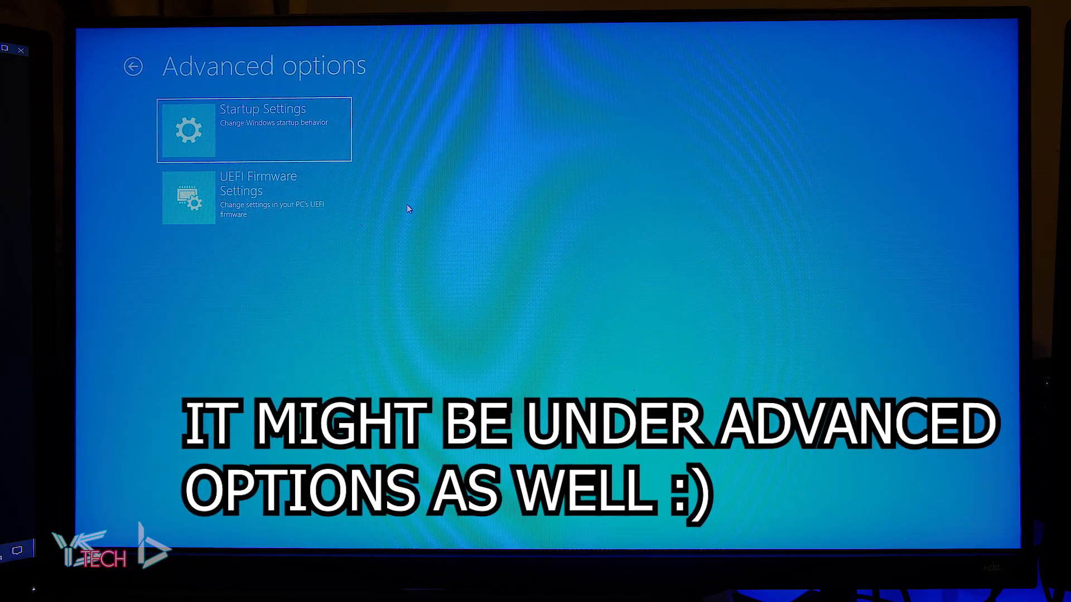
click(254, 128)
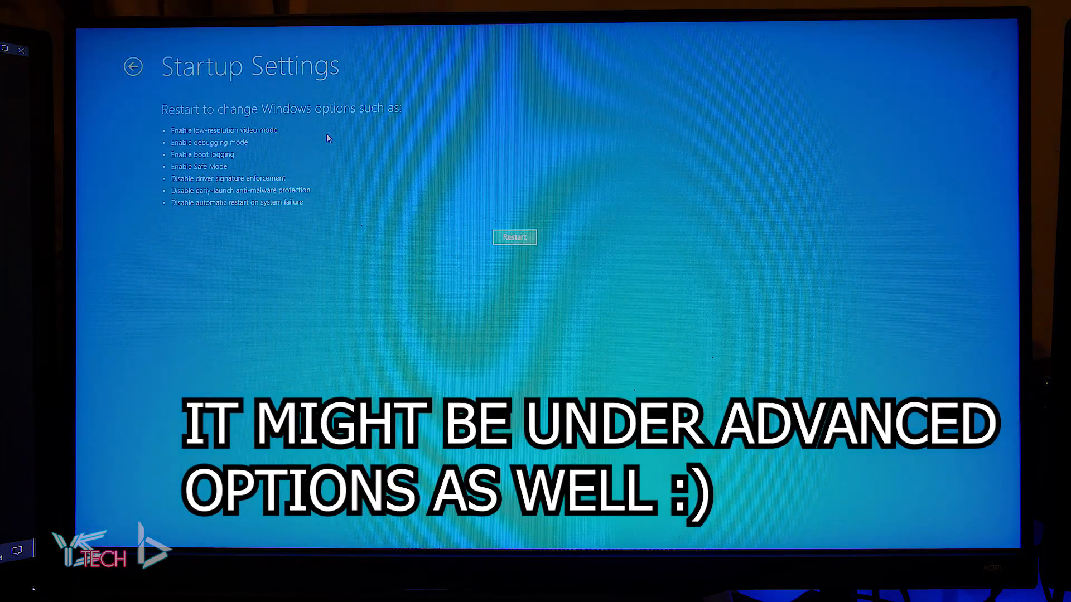
click(514, 237)
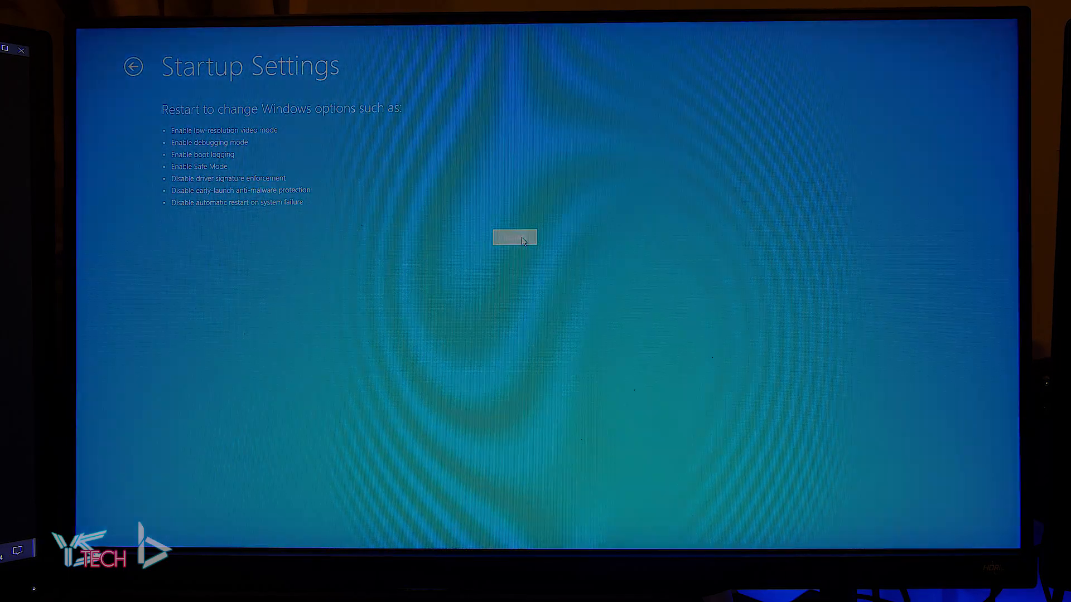
click(515, 238)
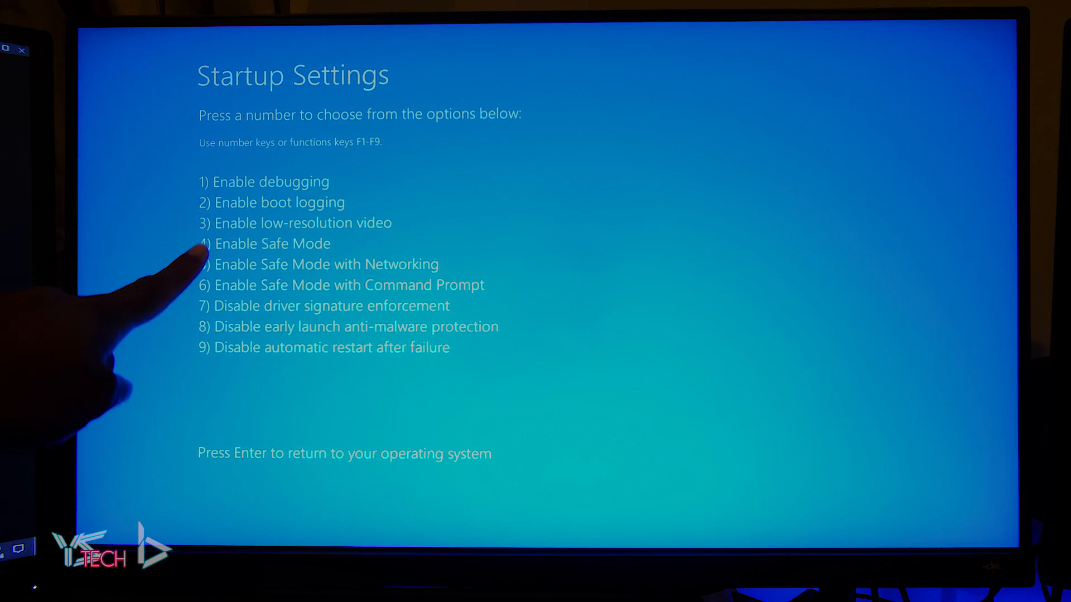
key(4)
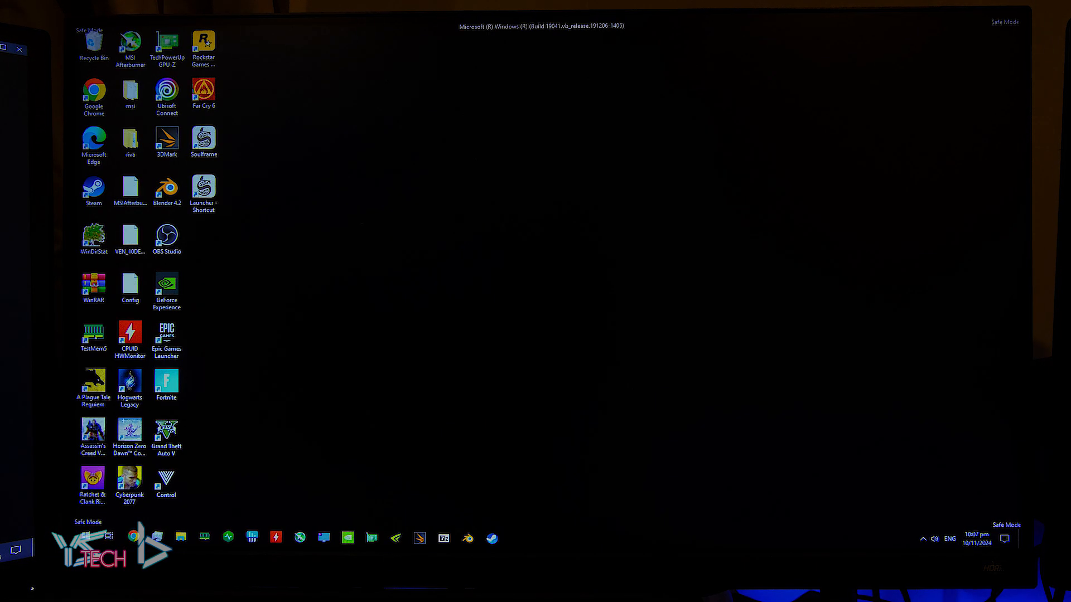
Step: Browse Downloads into the DDU v18.0.8.4 folder and start Display Driver Uninstaller.exe
click(181, 538)
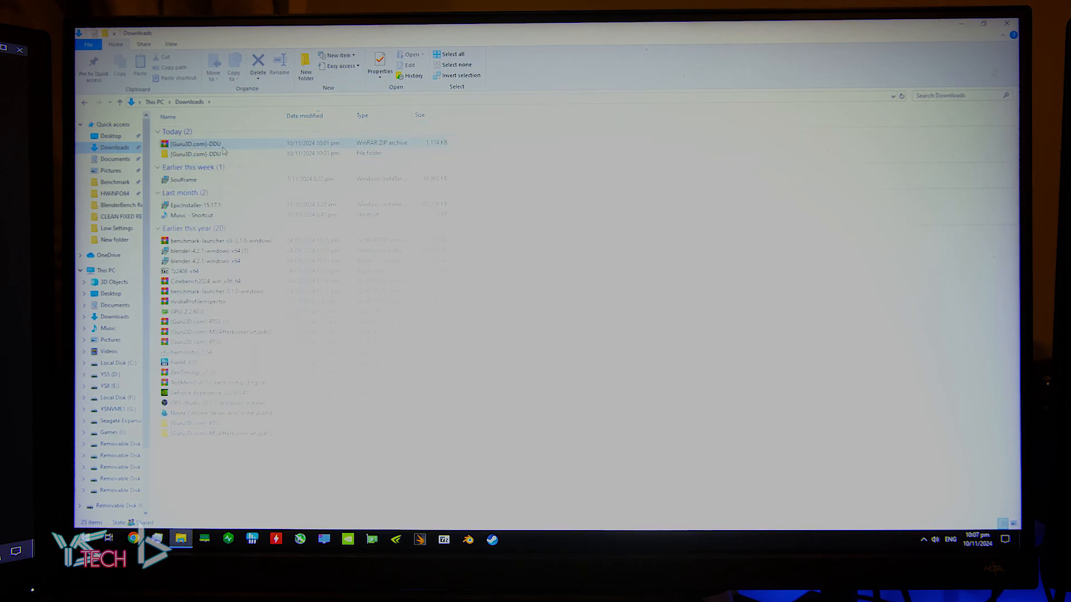
double_click(199, 153)
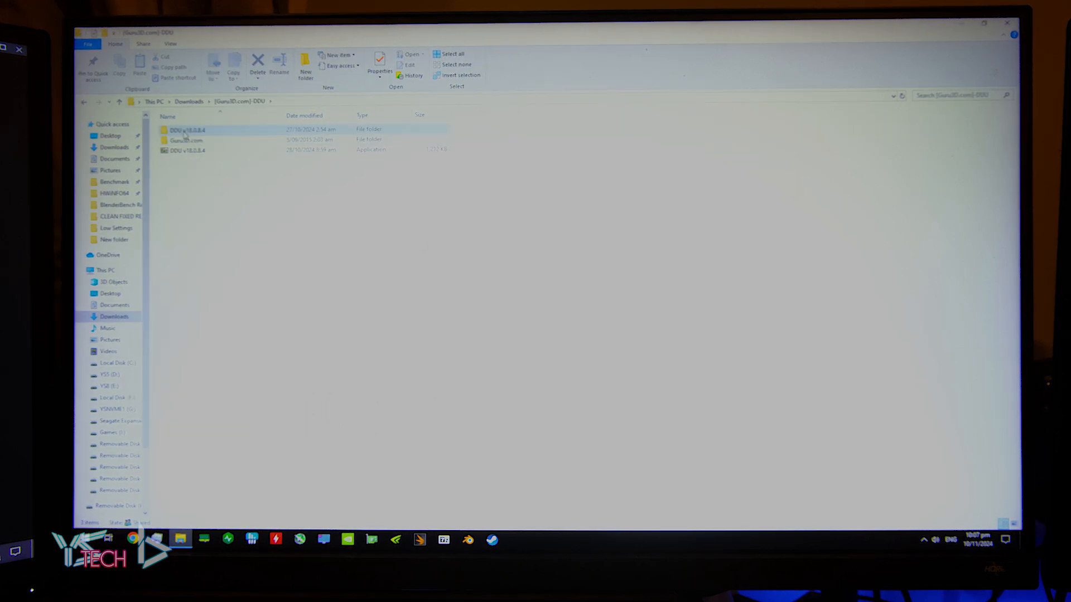
double_click(186, 129)
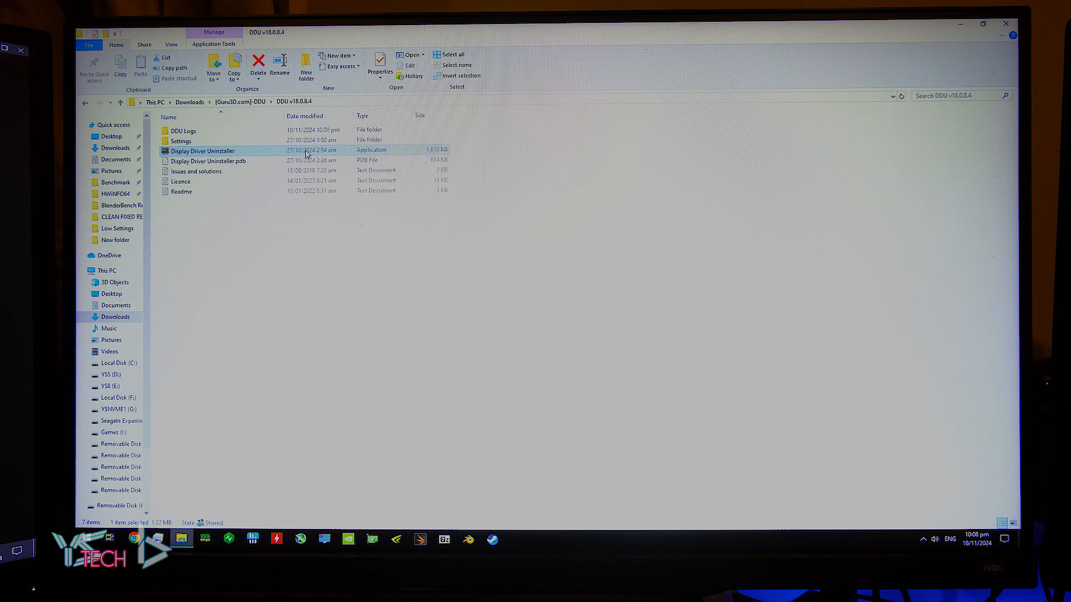
right_click(202, 151)
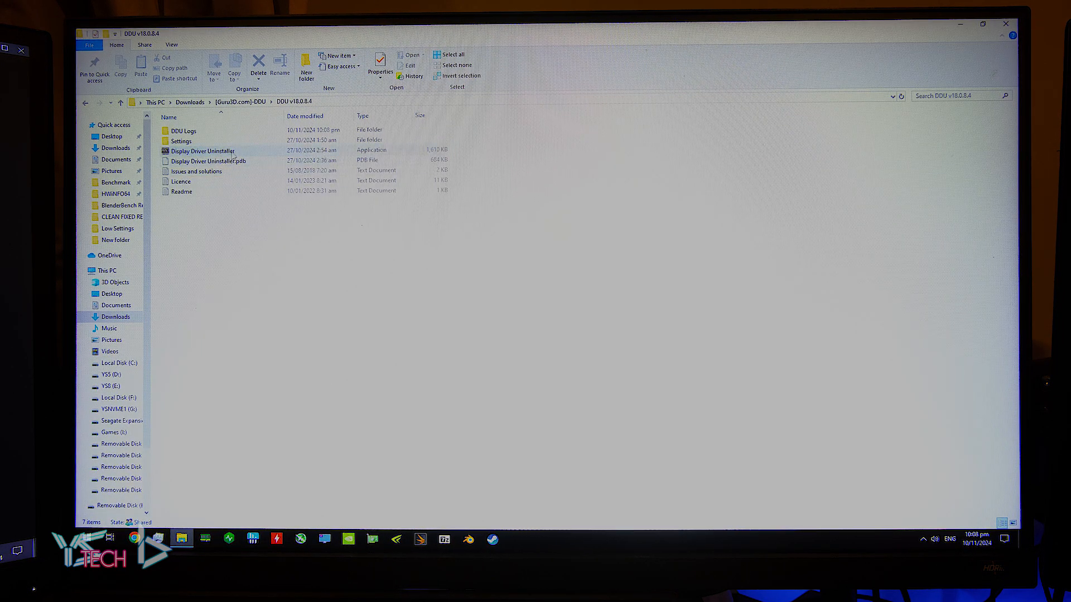
right_click(202, 151)
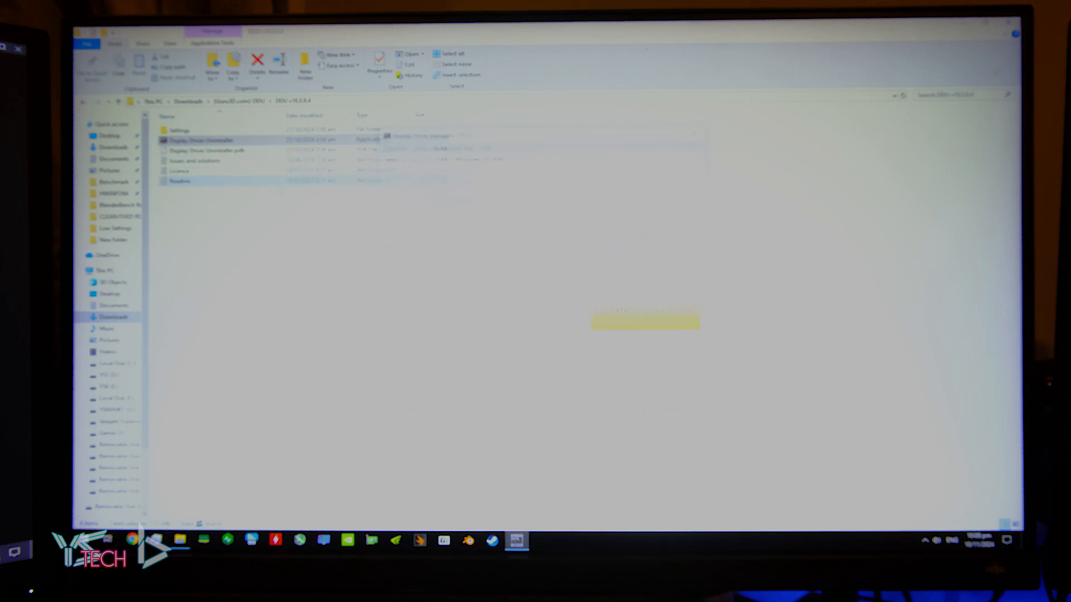
Step: Launch DDU, dismiss its Options dialog and set the cleanup target to GPU vendor NVIDIA
double_click(200, 140)
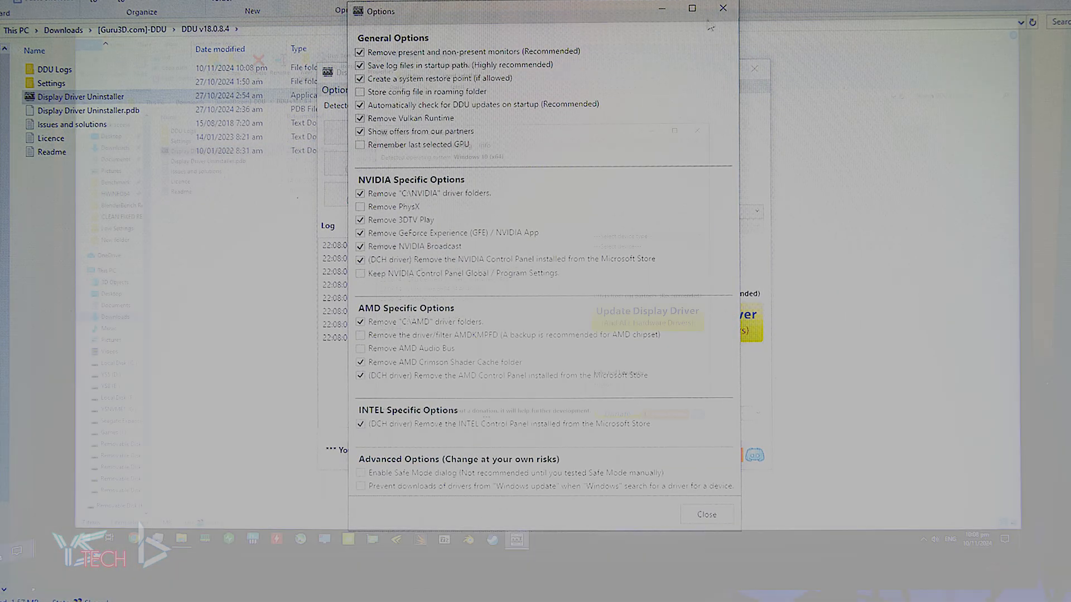
click(706, 514)
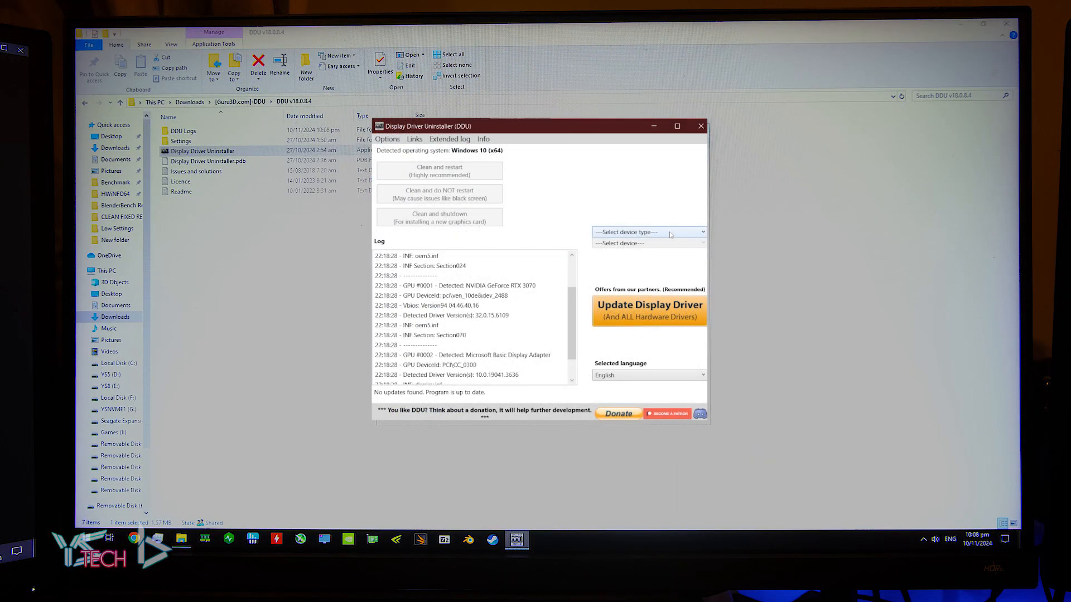
click(647, 232)
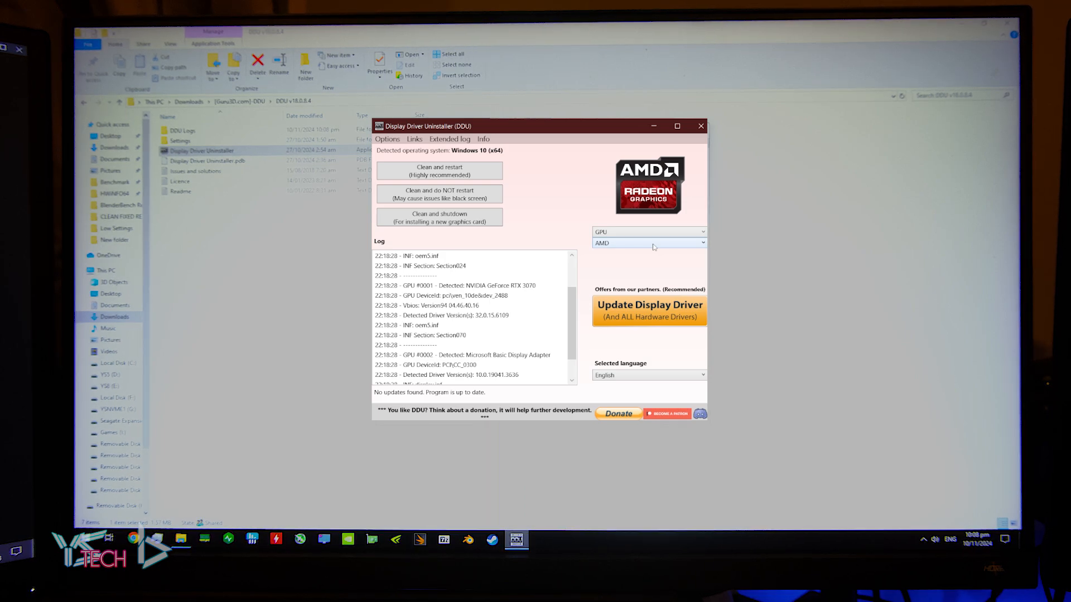
click(647, 243)
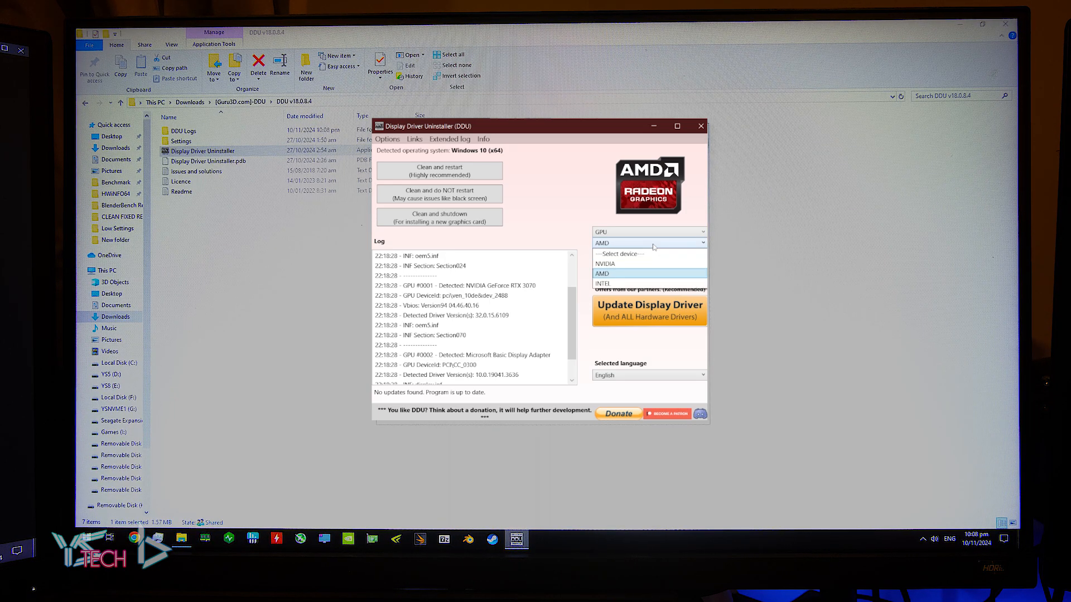
mouse_move(635, 264)
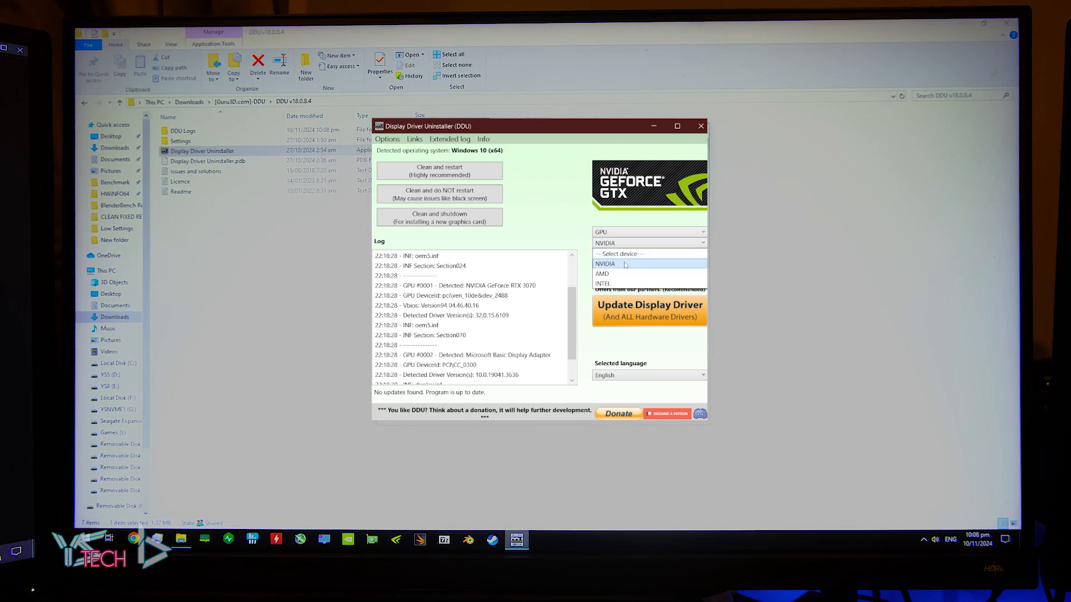
click(605, 264)
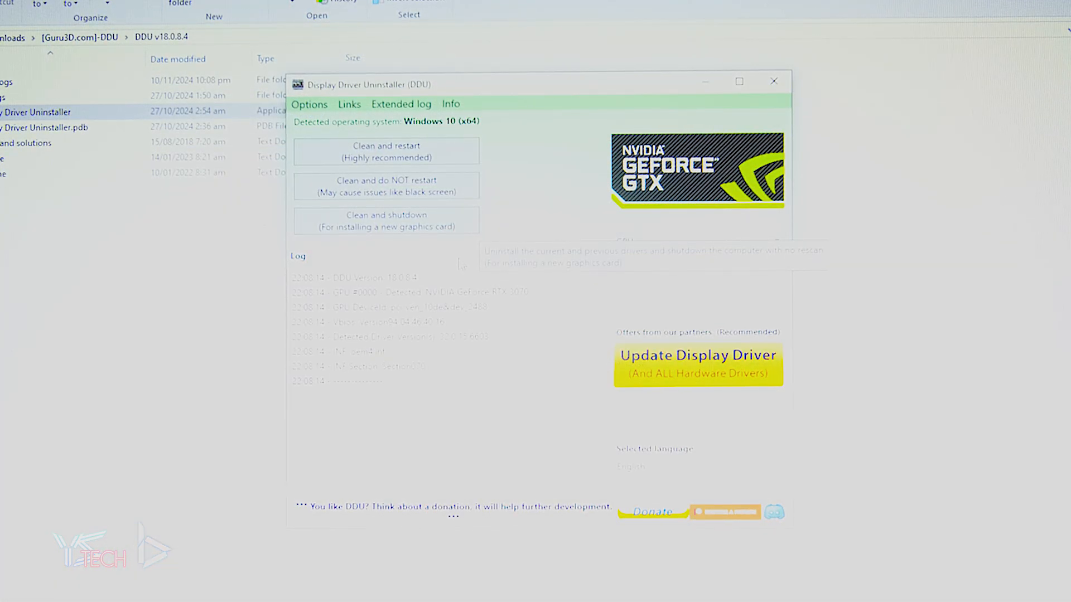
mouse_move(386, 186)
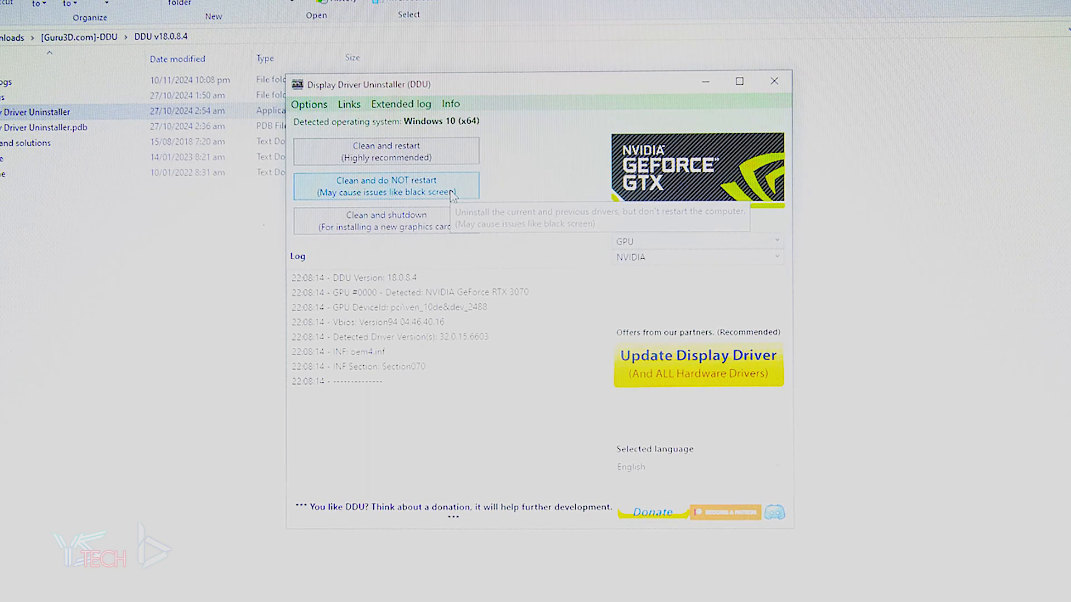
Step: Clean the detected GeForce RTX 3070 drivers using 'Clean and do NOT restart'
click(386, 186)
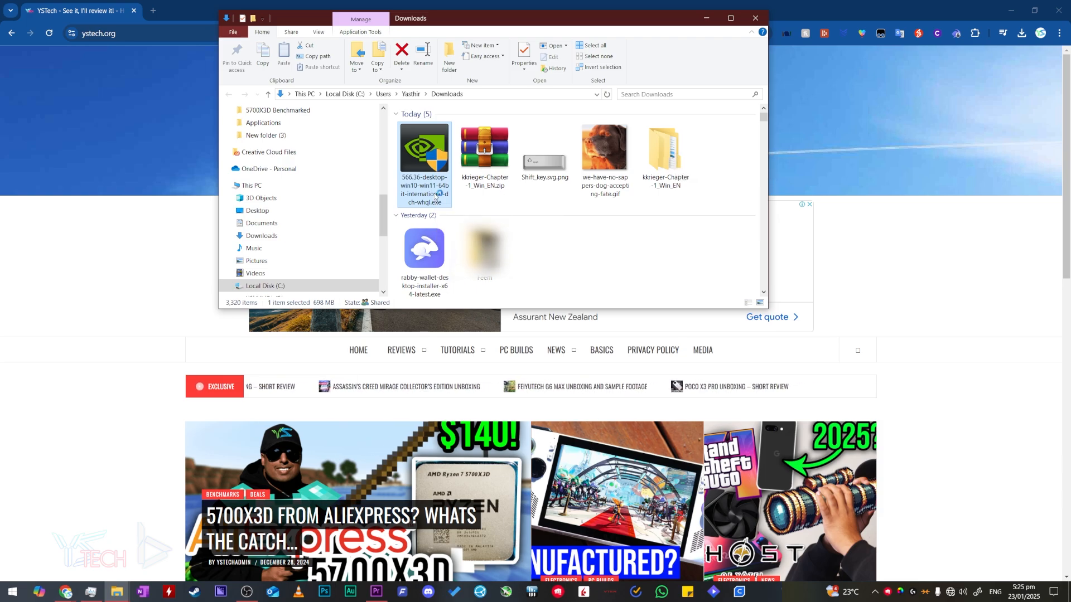
Step: Run the downloaded 566.36 NVIDIA driver package and extract it to the default folder
double_click(424, 148)
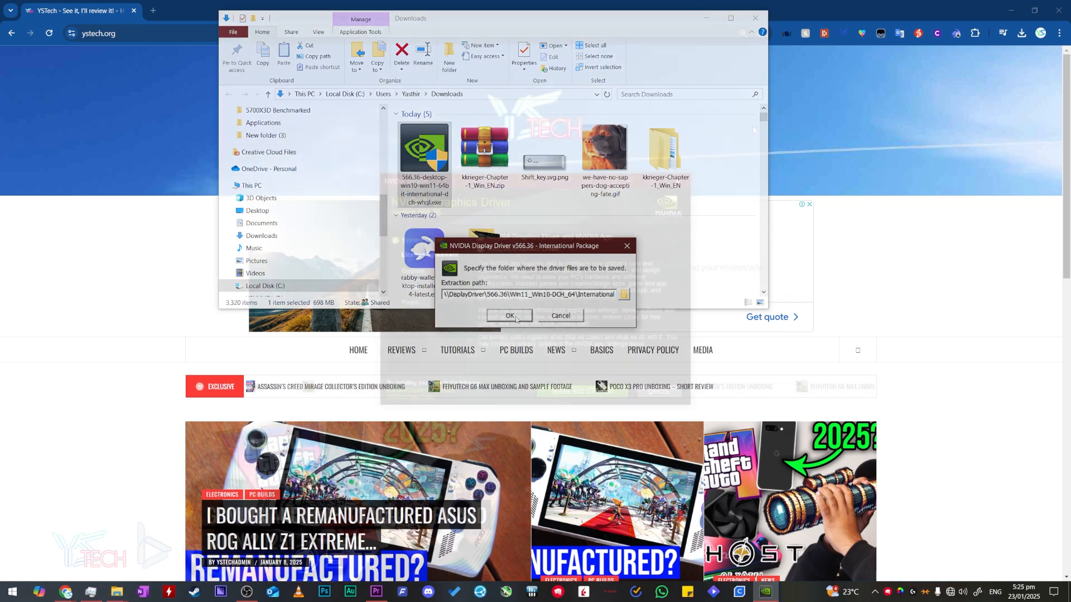
click(509, 316)
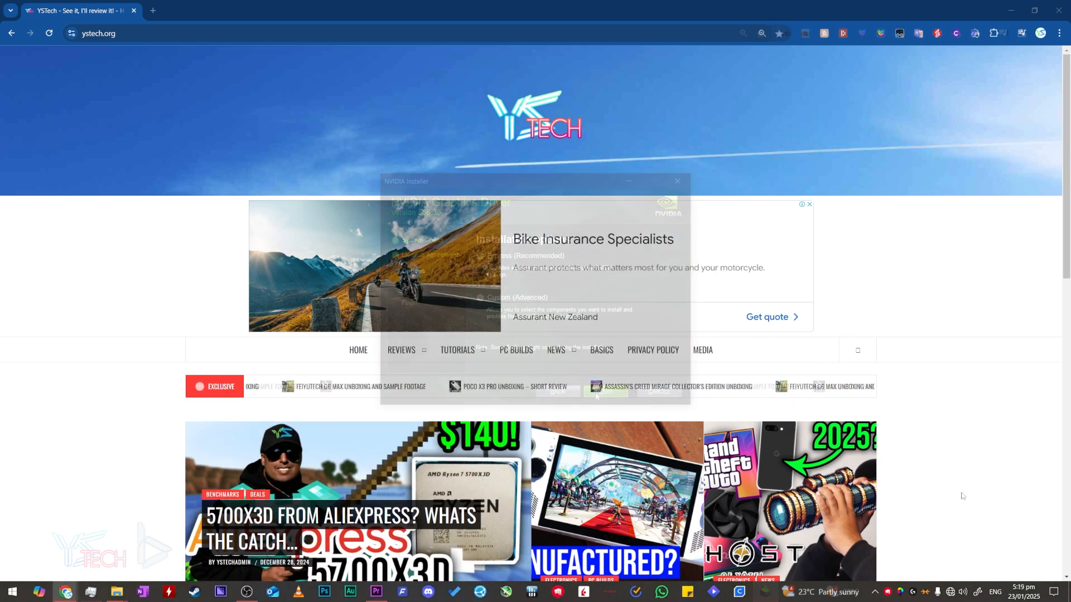
Step: Re-enable the Ethernet 4 adapter from Network Connections adapter options
click(677, 181)
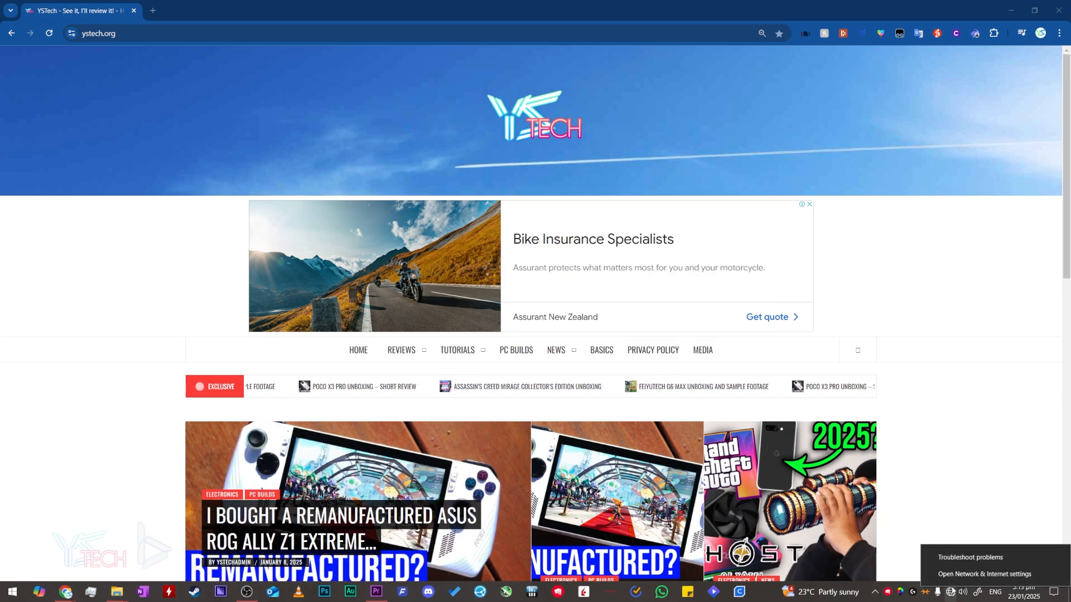
click(984, 573)
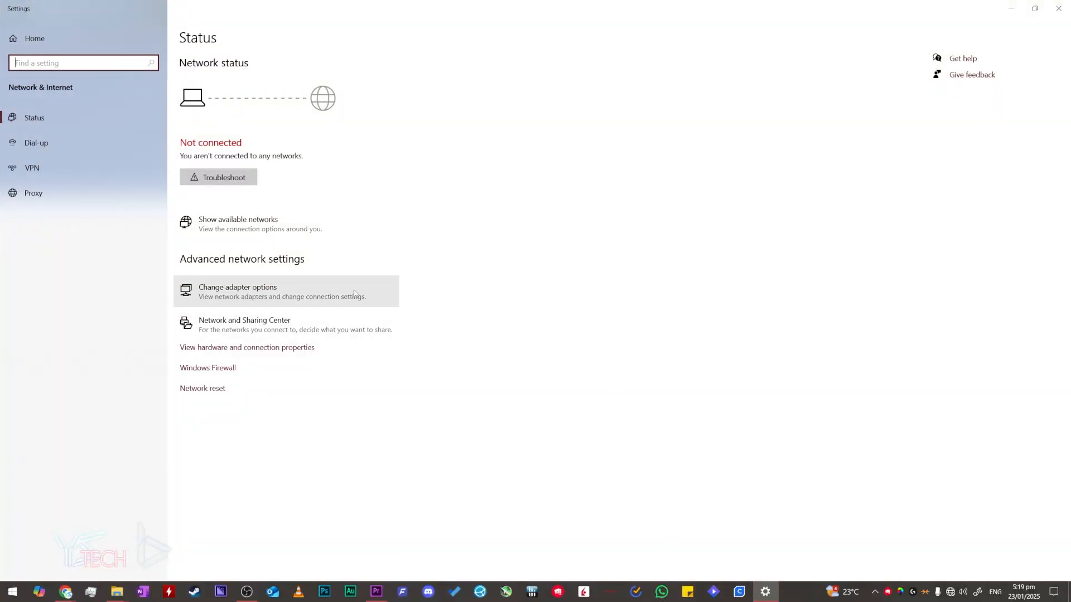
click(237, 287)
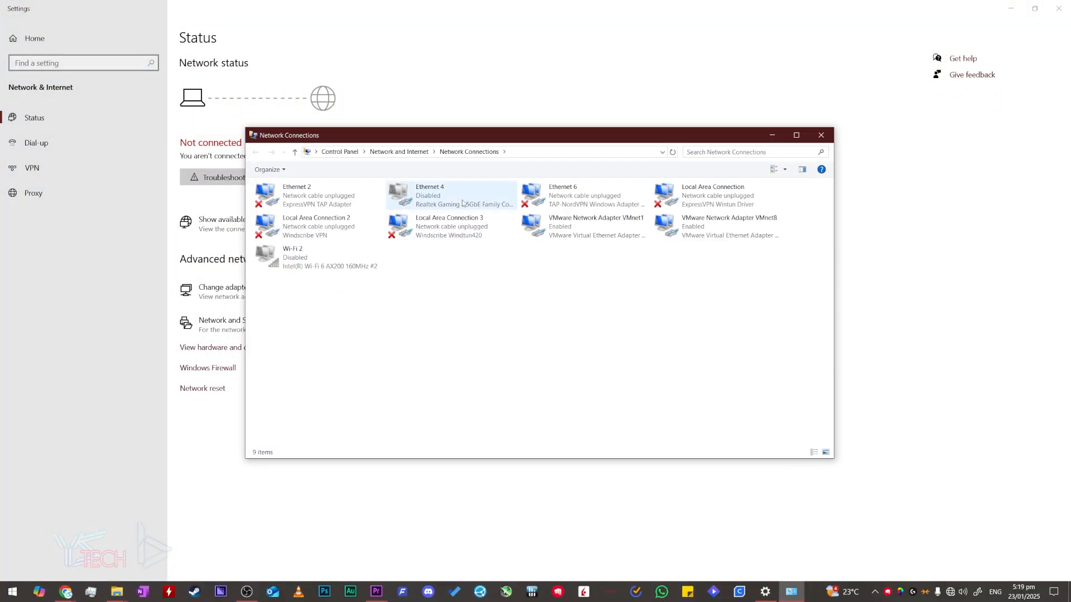
right_click(451, 194)
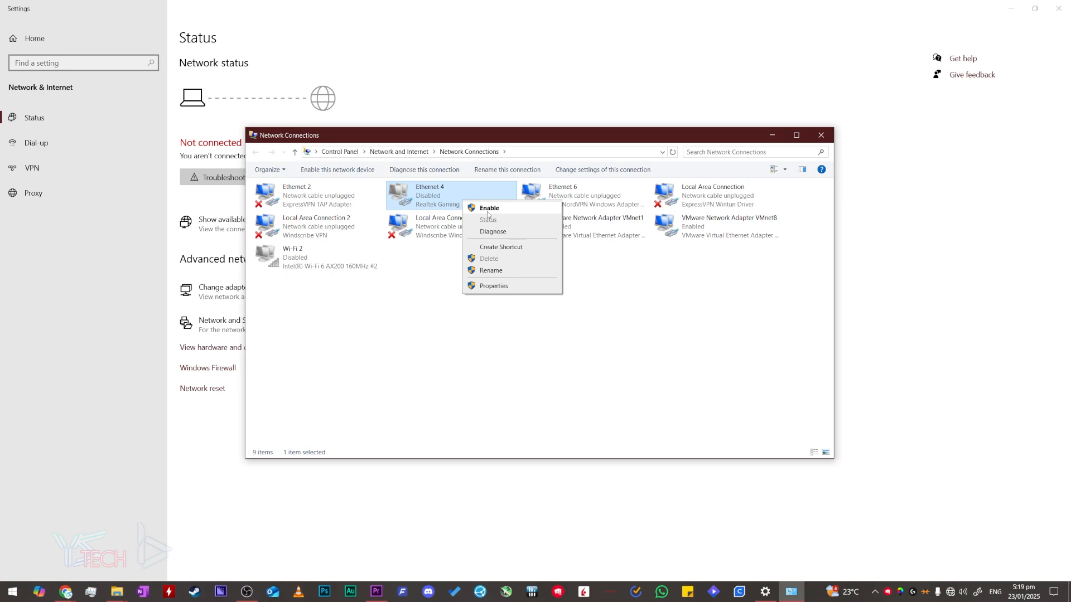
click(489, 207)
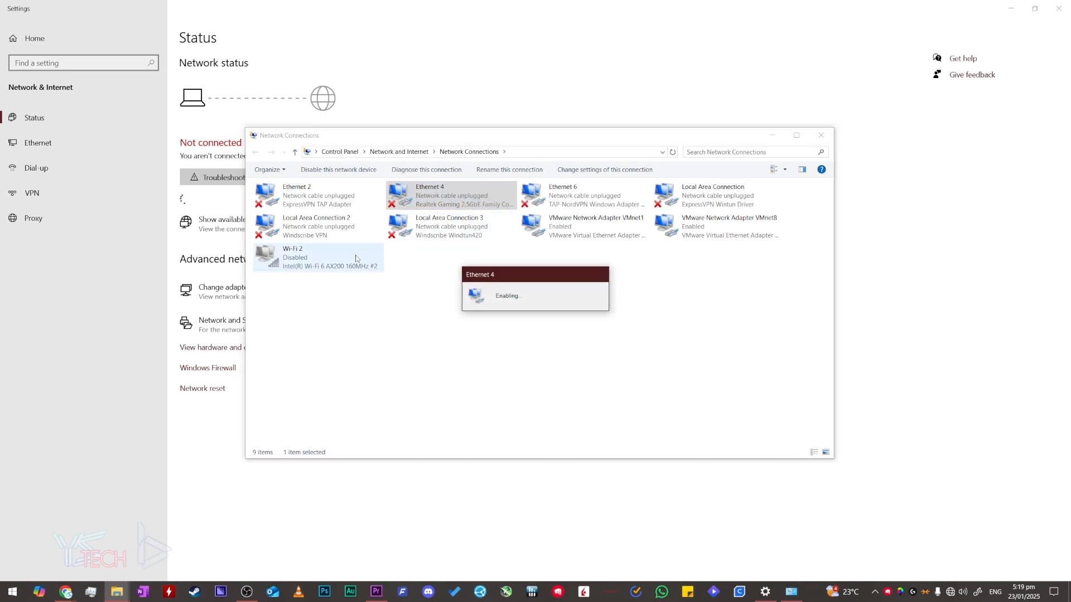
right_click(318, 258)
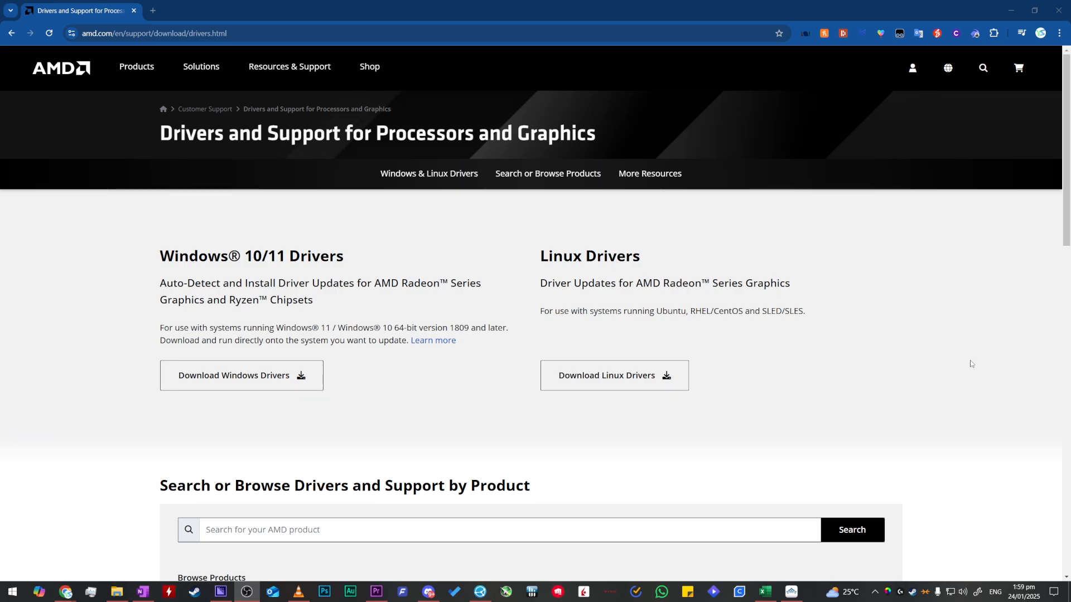
Step: Choose Processors as the product category in AMD's Browse Products dropdown
scroll(down, 3)
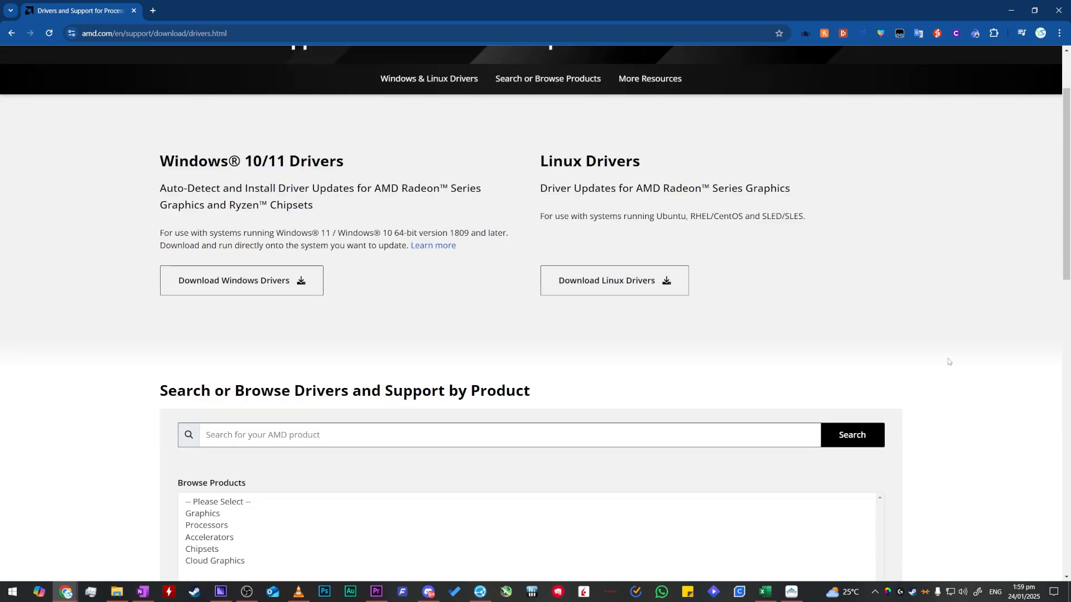
click(206, 525)
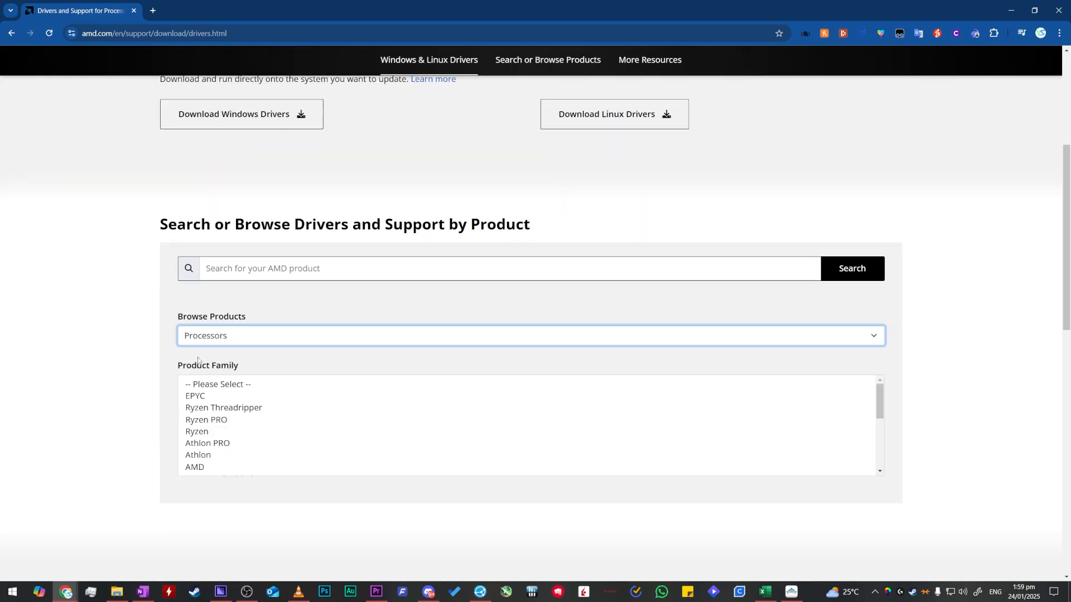
mouse_move(231, 369)
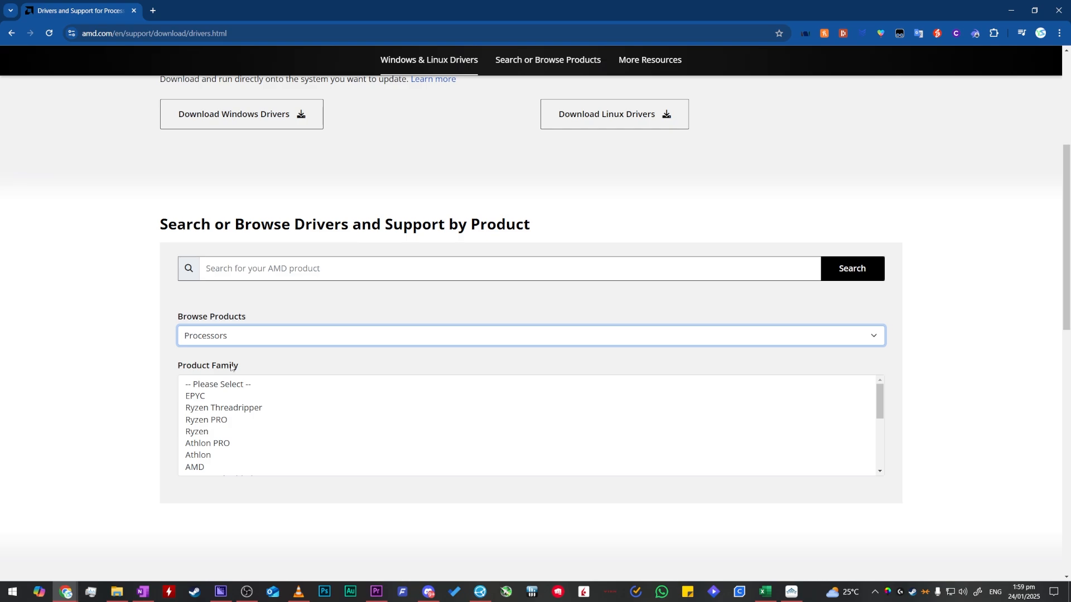
mouse_move(235, 370)
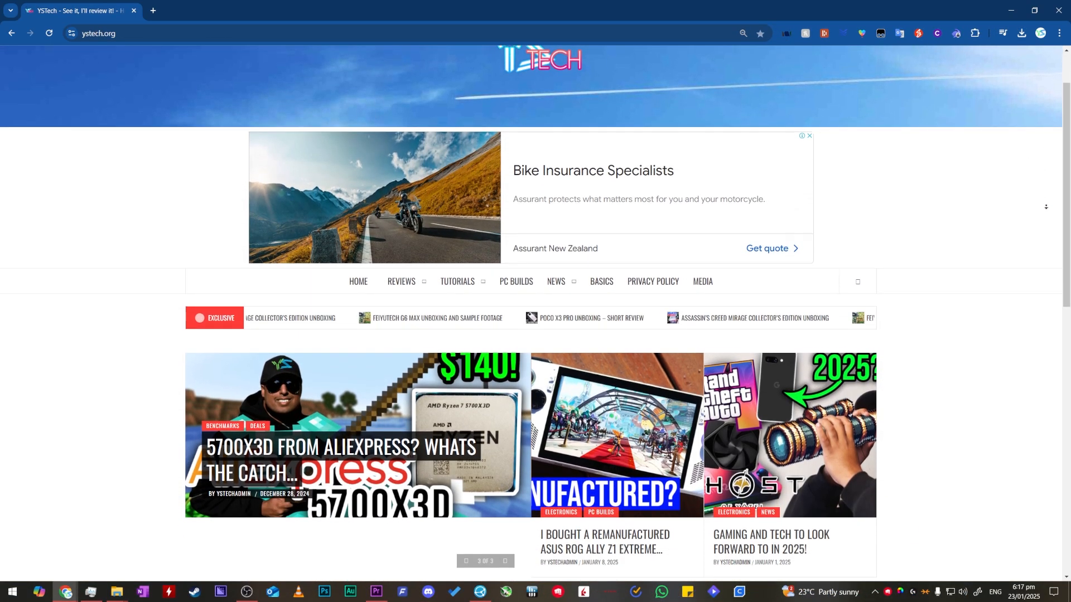
scroll(down, 3)
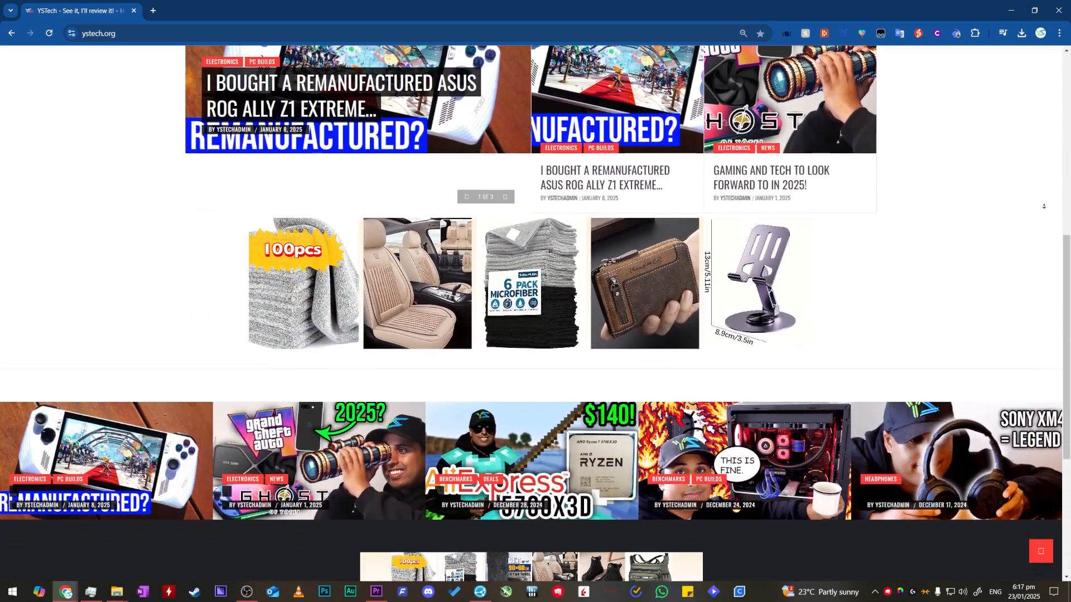
scroll(down, 3)
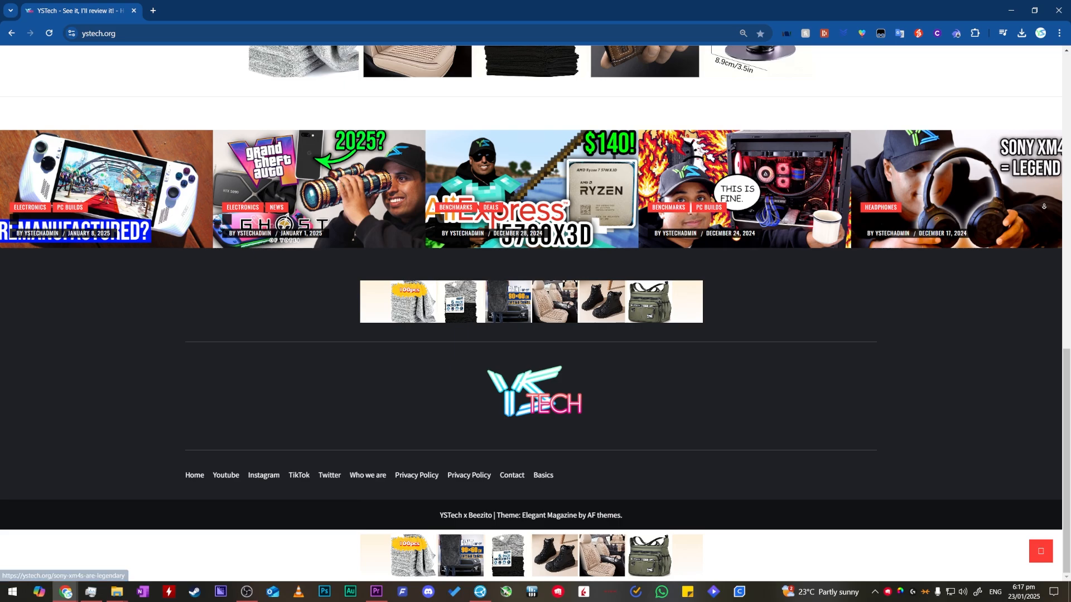
scroll(up, 3)
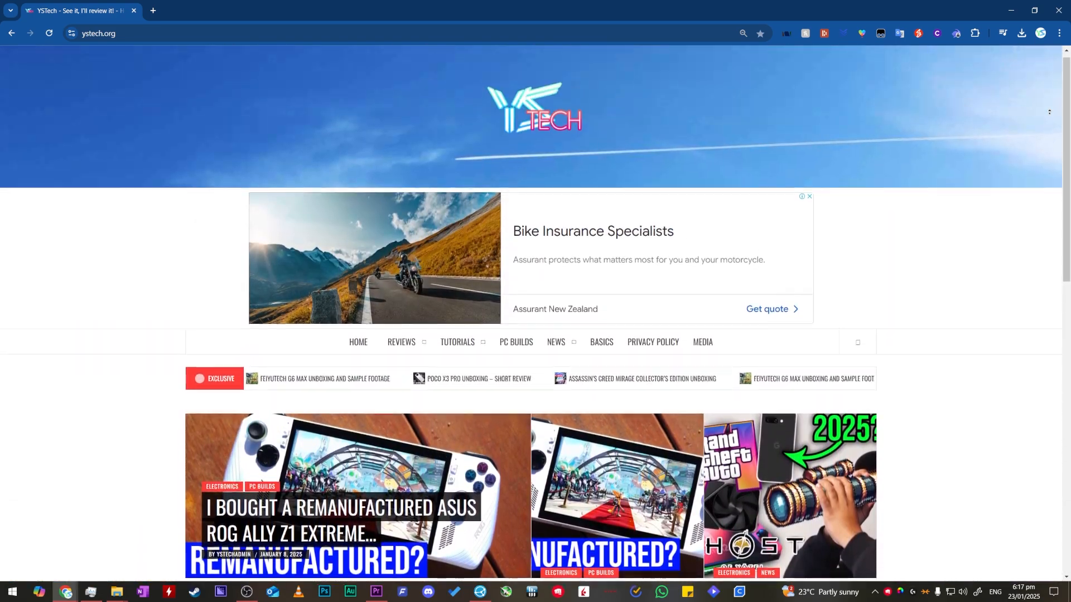
scroll(down, 3)
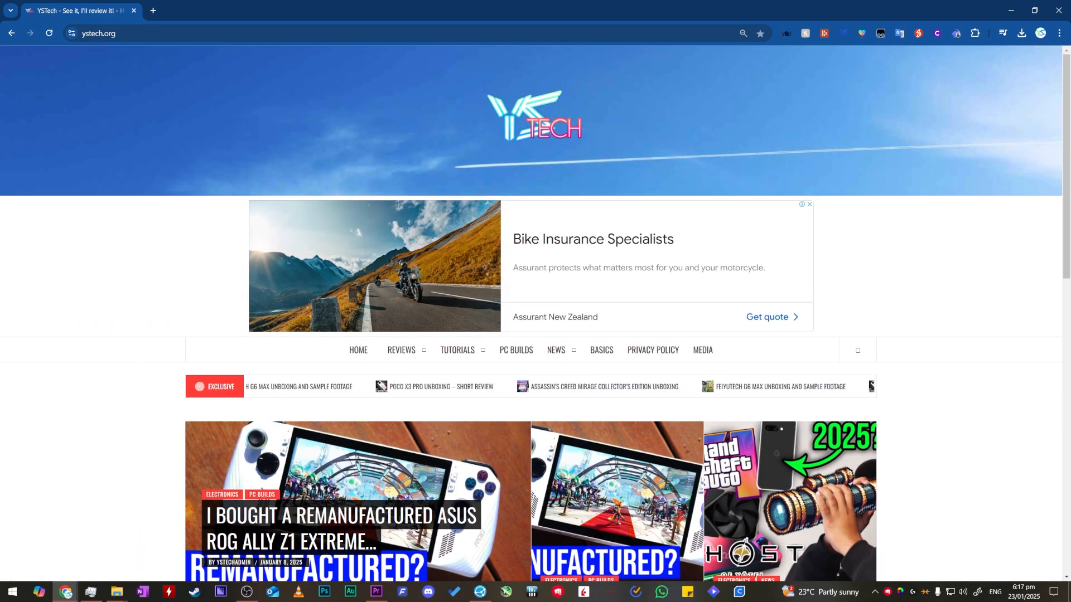